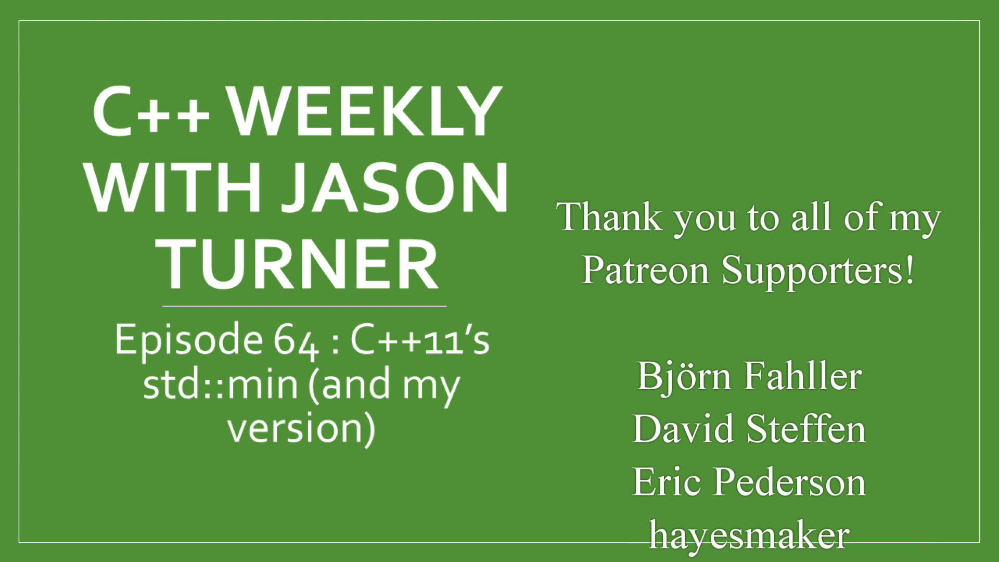
Step: Scroll past the intro slides to the C++ source with #include <algorithm> and clang output
scroll("down", 3)
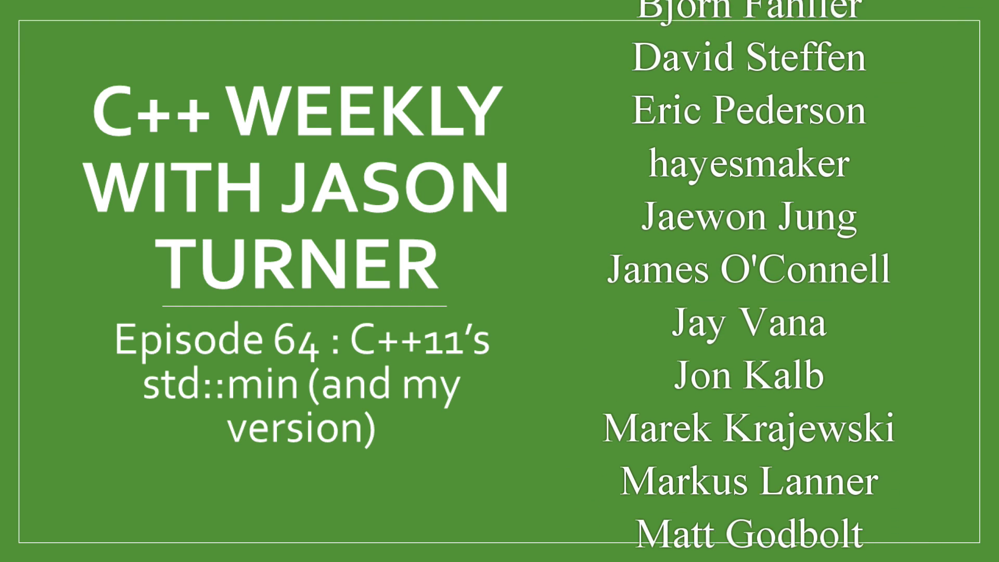
scroll("down", 3)
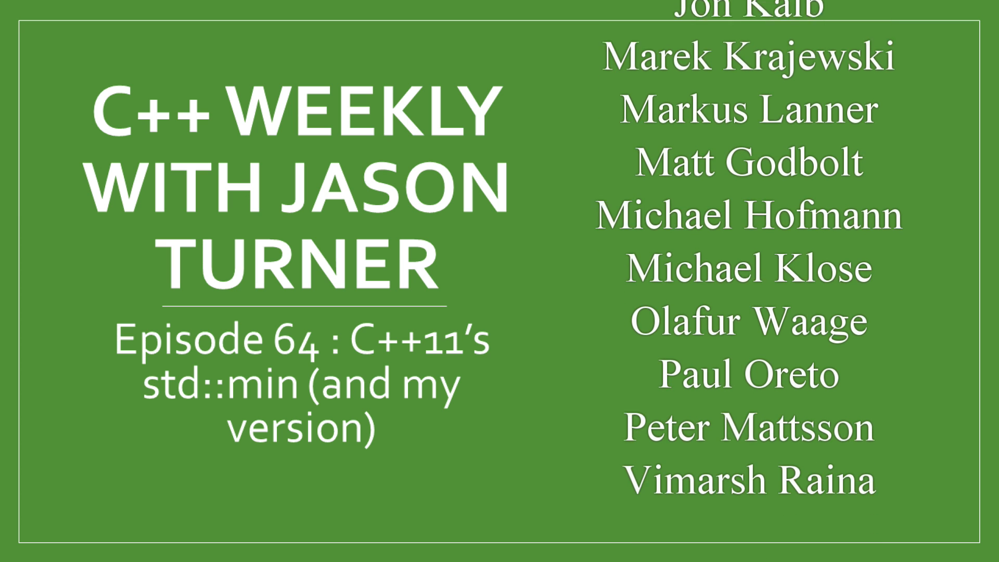
scroll("down", 3)
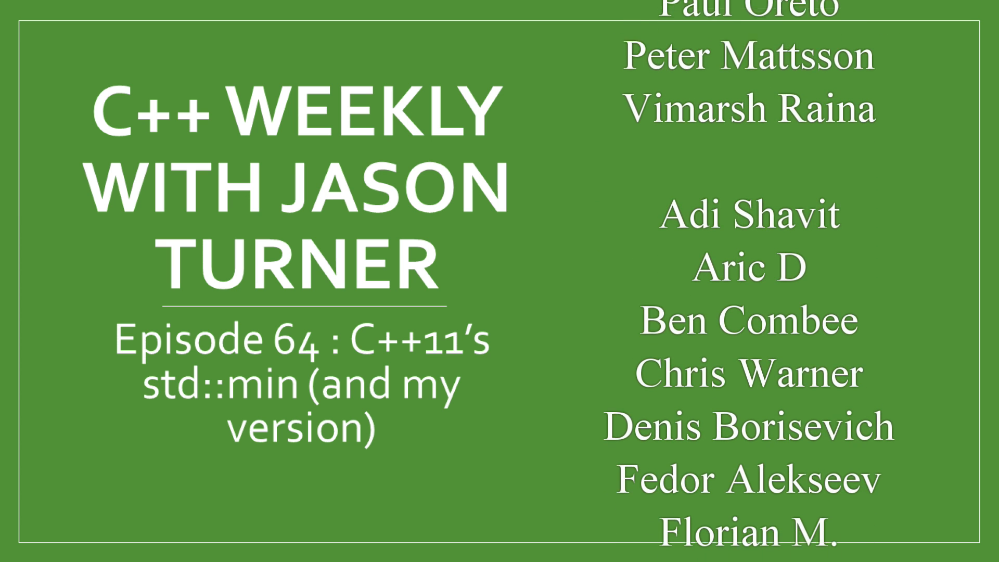
scroll("down", 3)
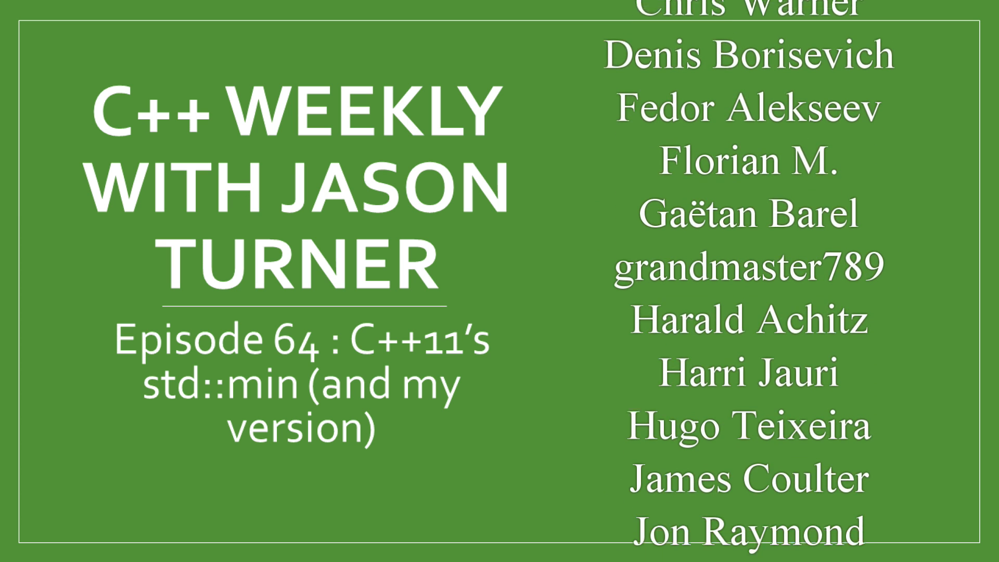
scroll("down", 3)
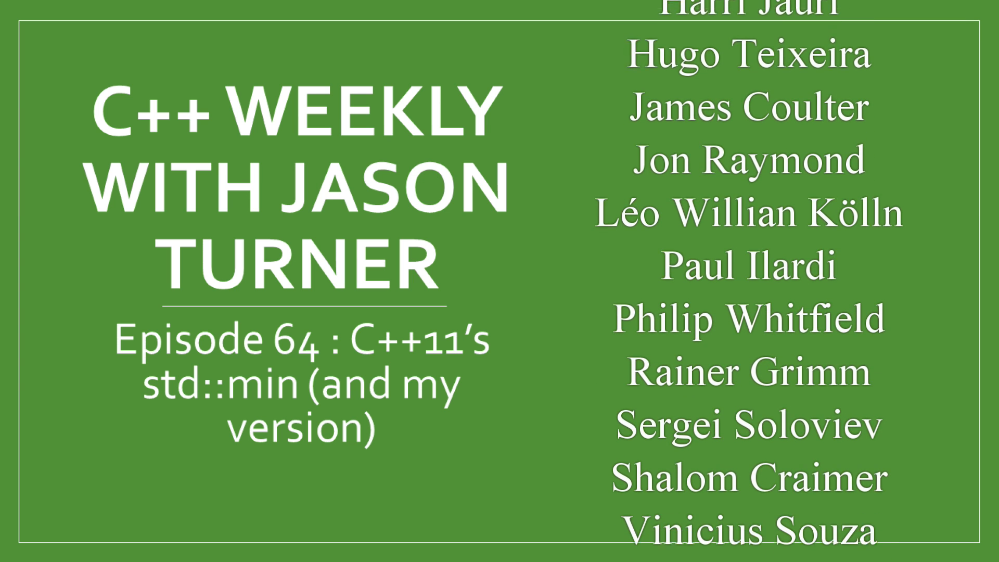
scroll("down", 3)
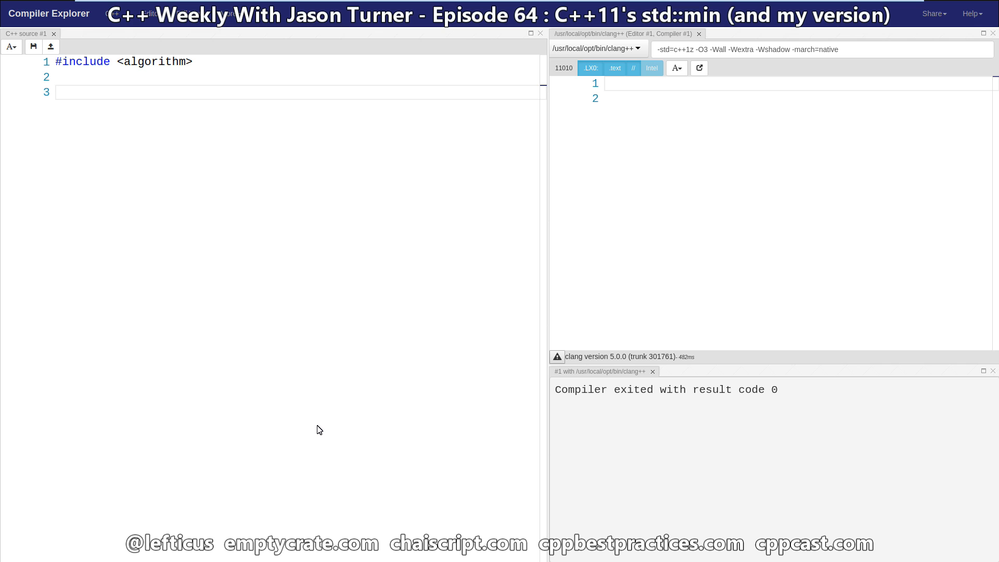
Step: Write int my_min(int x, int y, int z) returning std::min(std::min(x, y), z)
type("int my_min(")
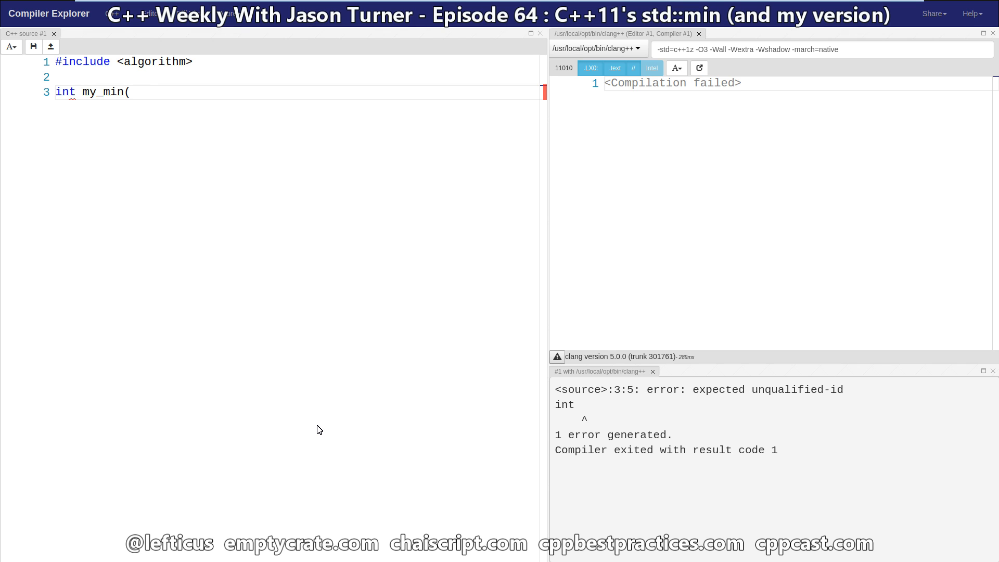
type("int x, int y, int z")
type("{")
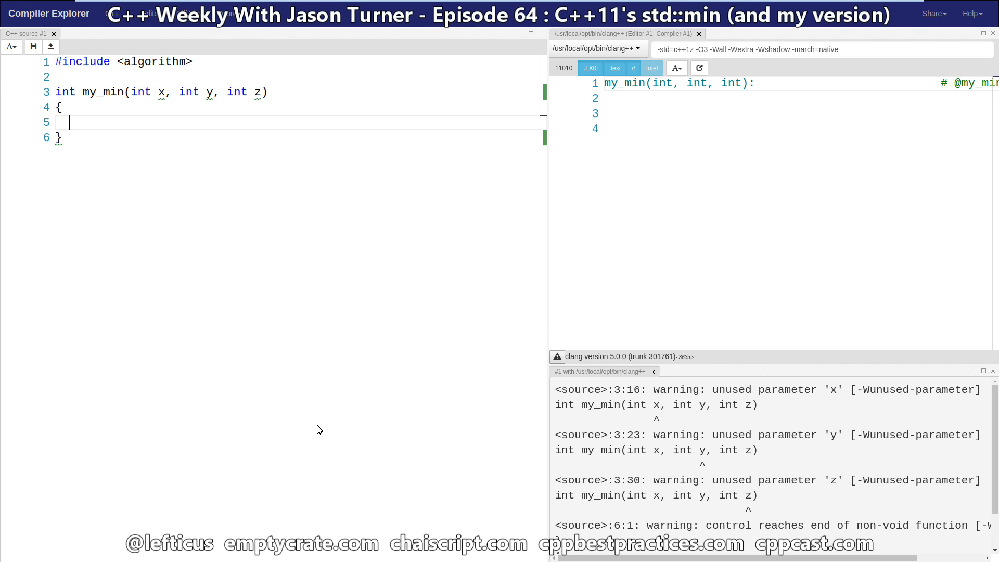
type("return std::min(x,")
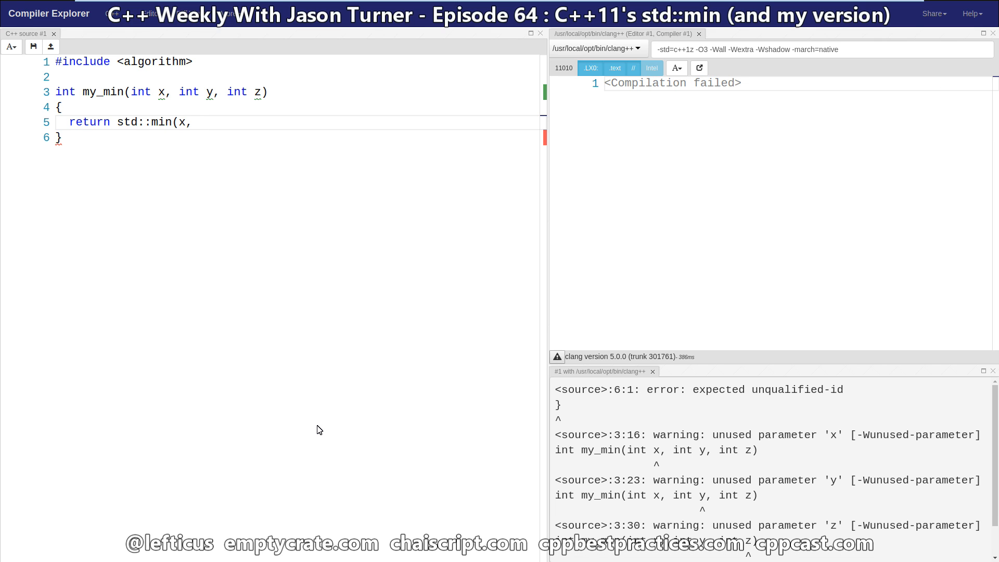
type("std::min(, y)")
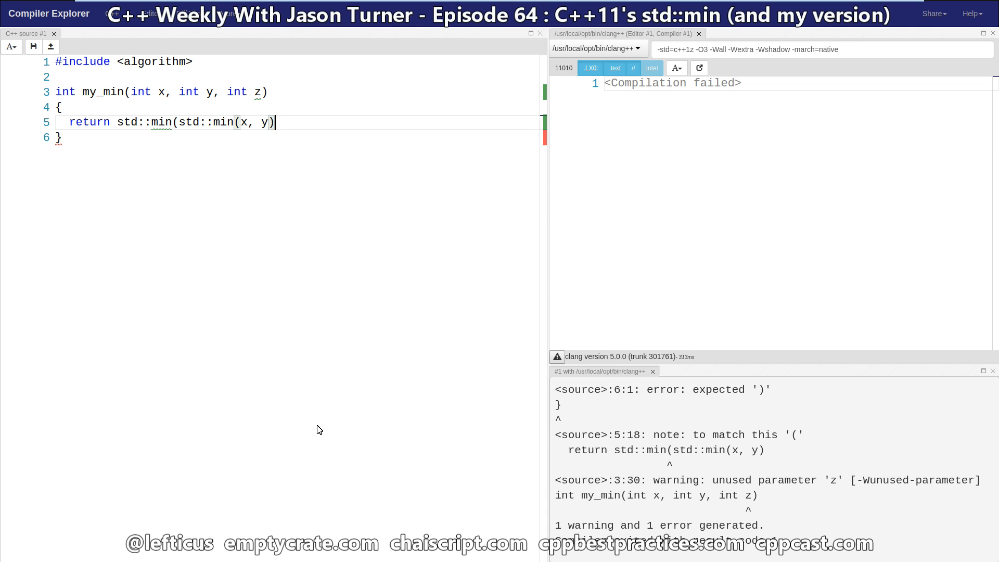
type(", z);")
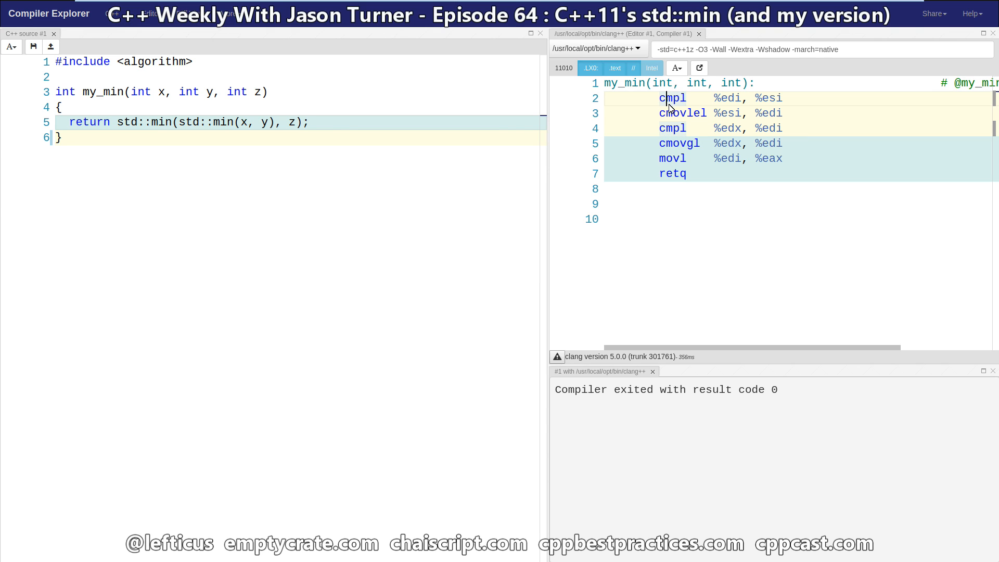
mouse_move(669, 132)
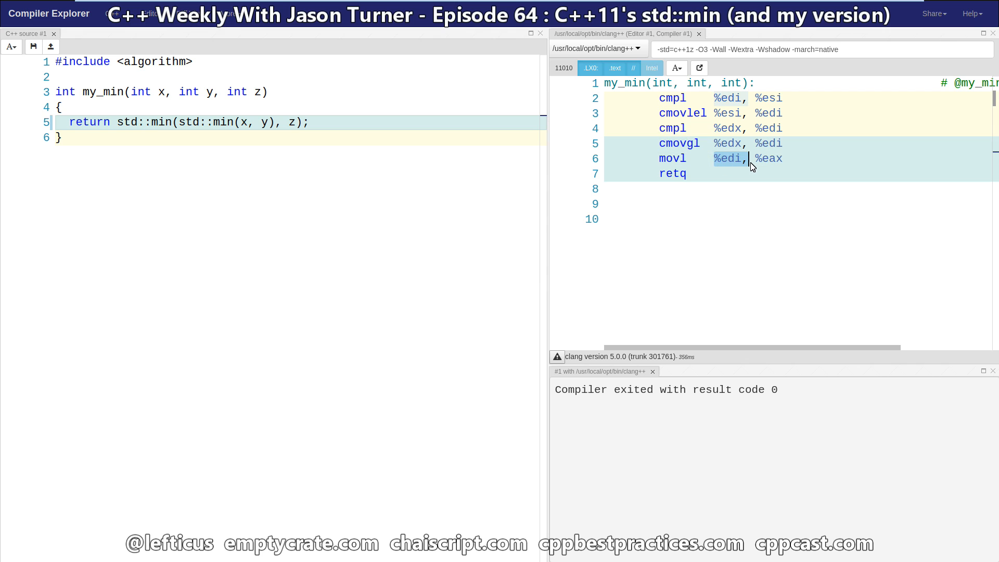
mouse_move(747, 165)
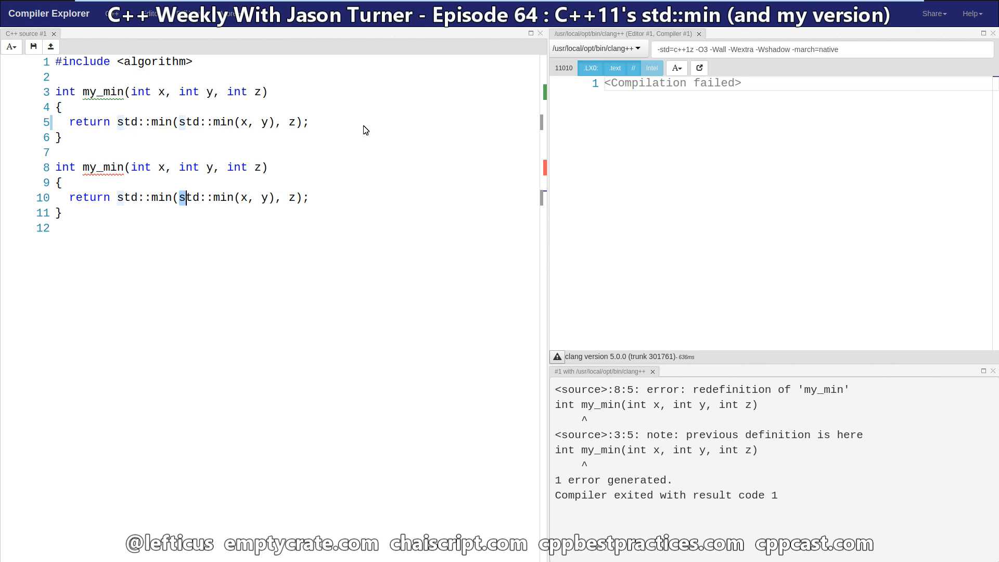
Step: Replace the copy's nested arguments with the initializer list {x,y,z} for my_min_2
left_click_drag(180, 198, 297, 197)
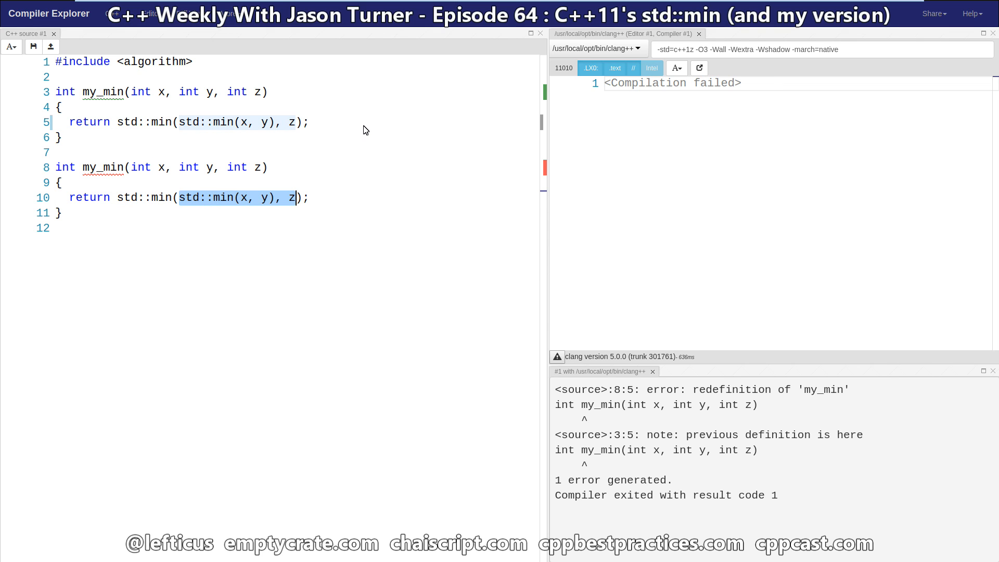
type("{x,y,z}")
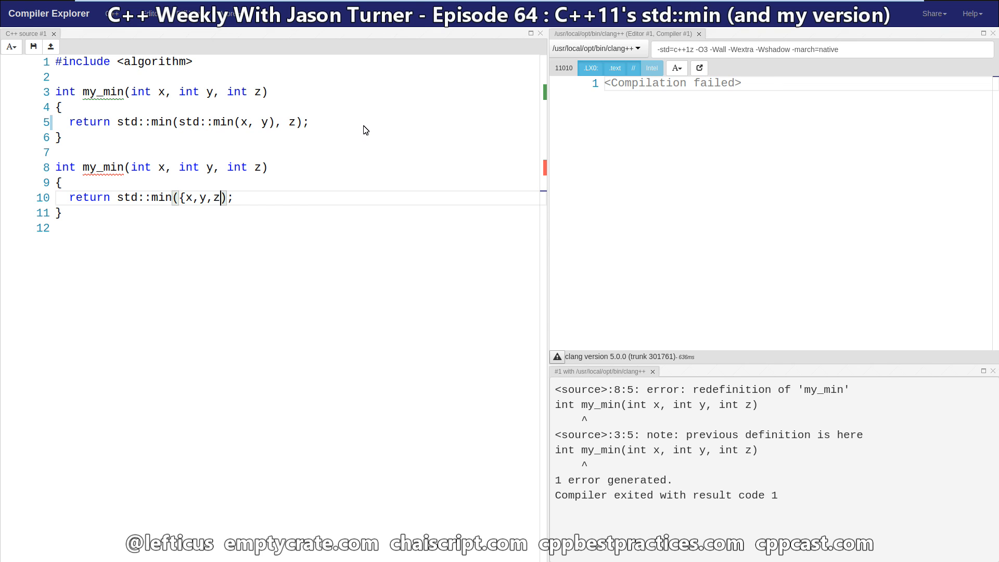
type("}")
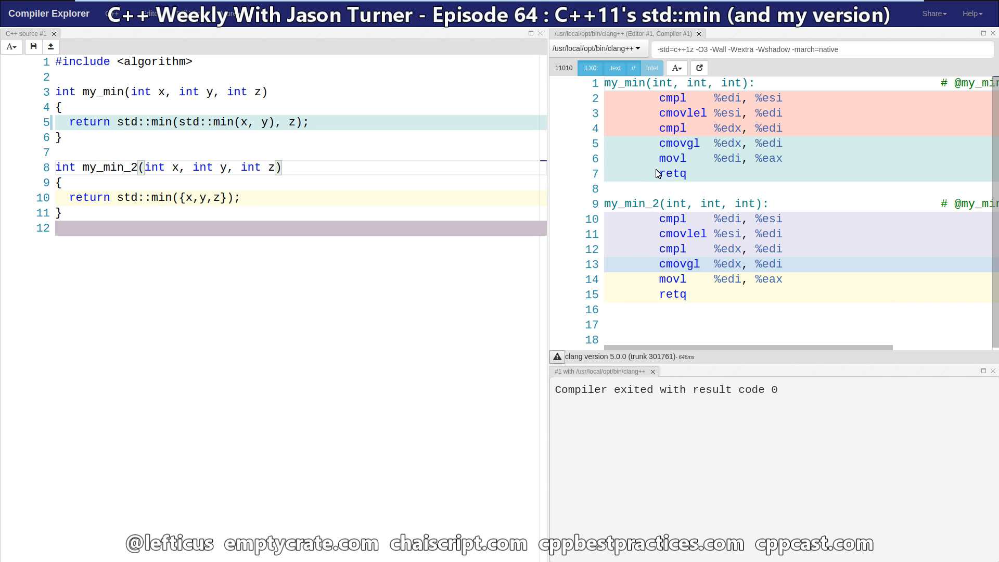
mouse_move(658, 111)
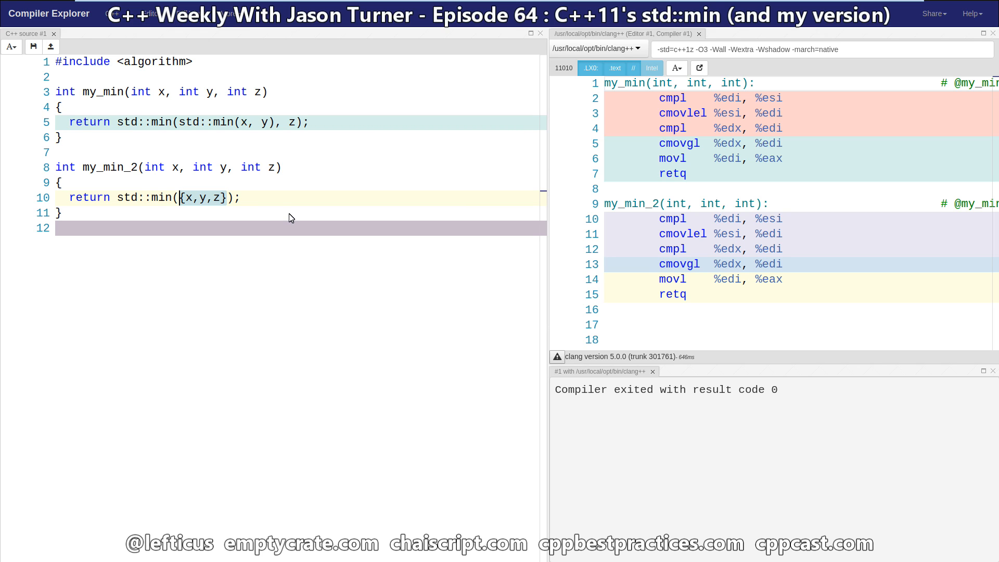
Step: Switch the compiler to g++ 7.0.1 and review the longer looping assembly for my_min_2
left_click(623, 48)
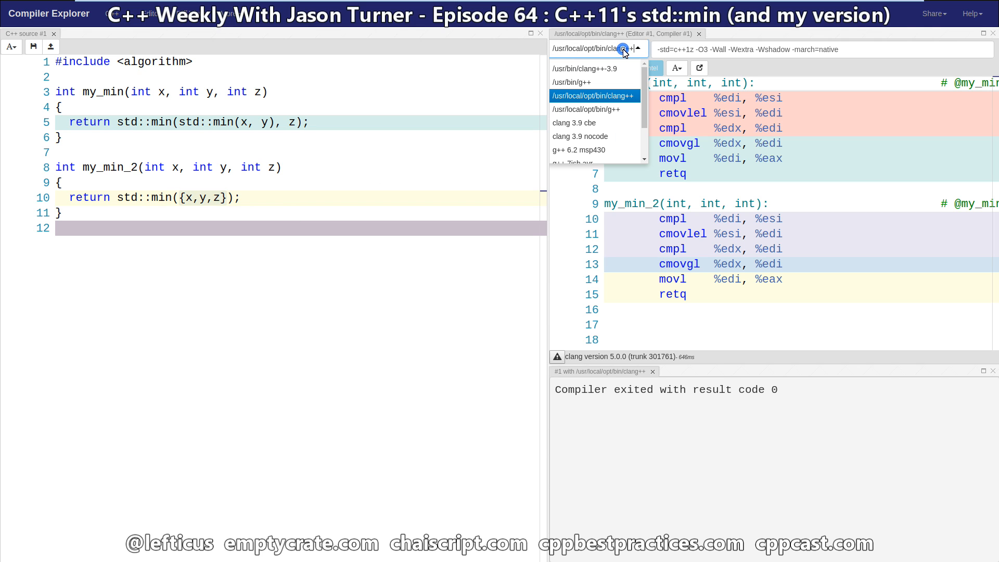
mouse_move(609, 109)
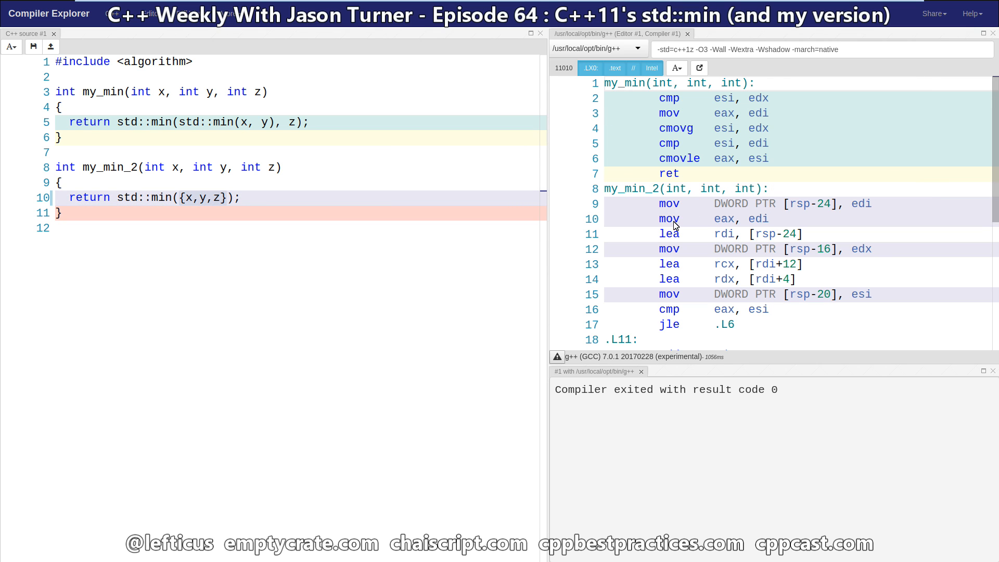
mouse_move(713, 205)
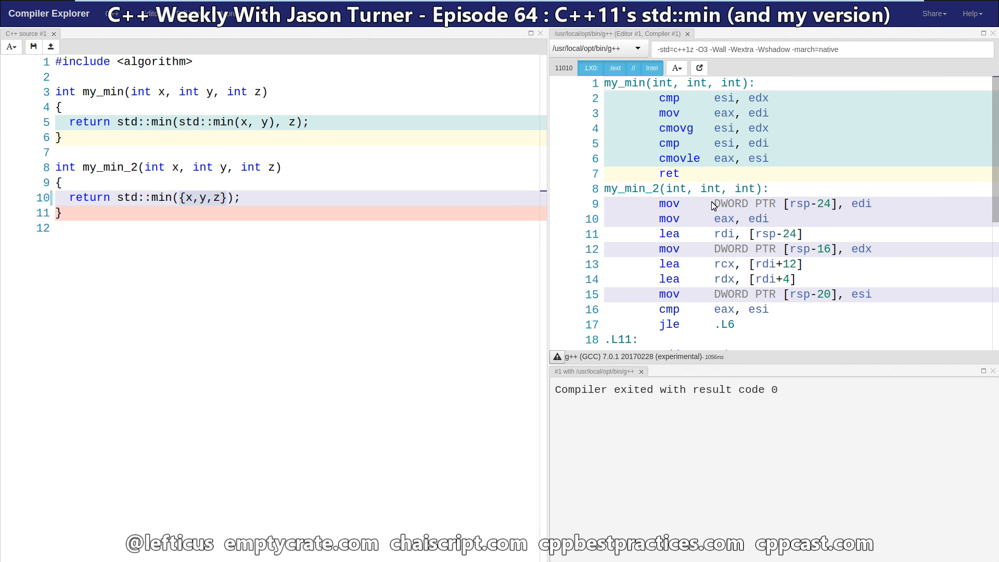
mouse_move(712, 243)
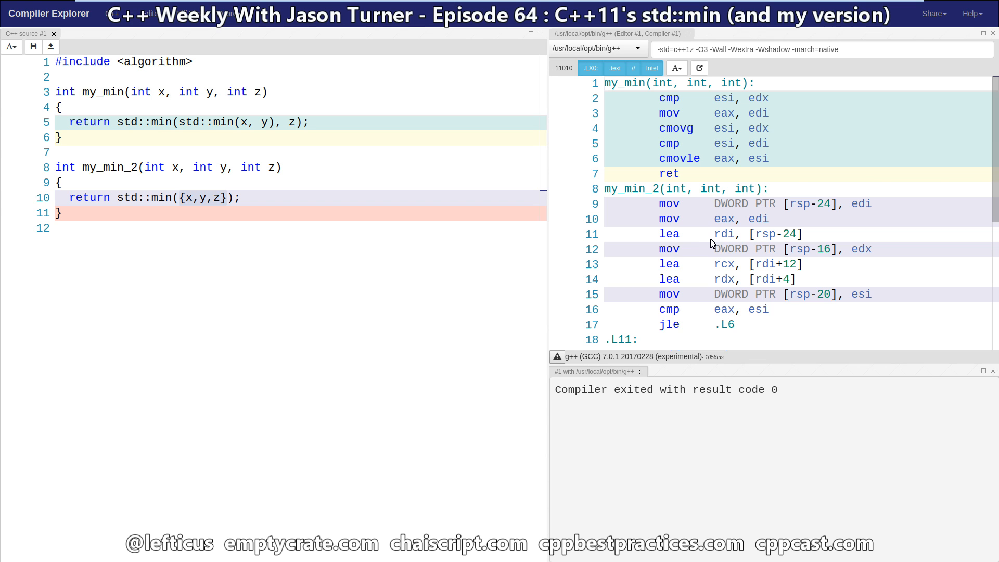
mouse_move(670, 314)
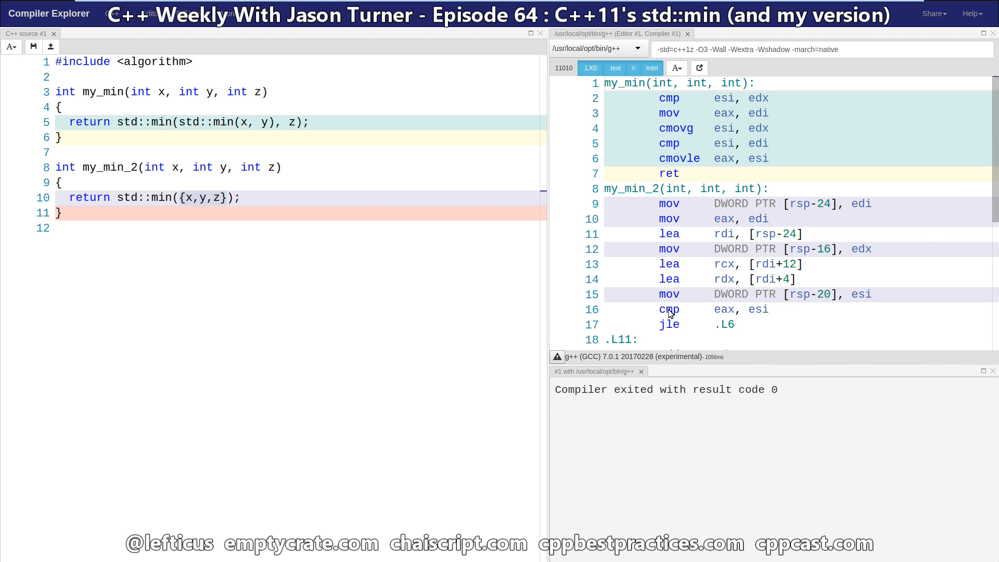
scroll("down", 3)
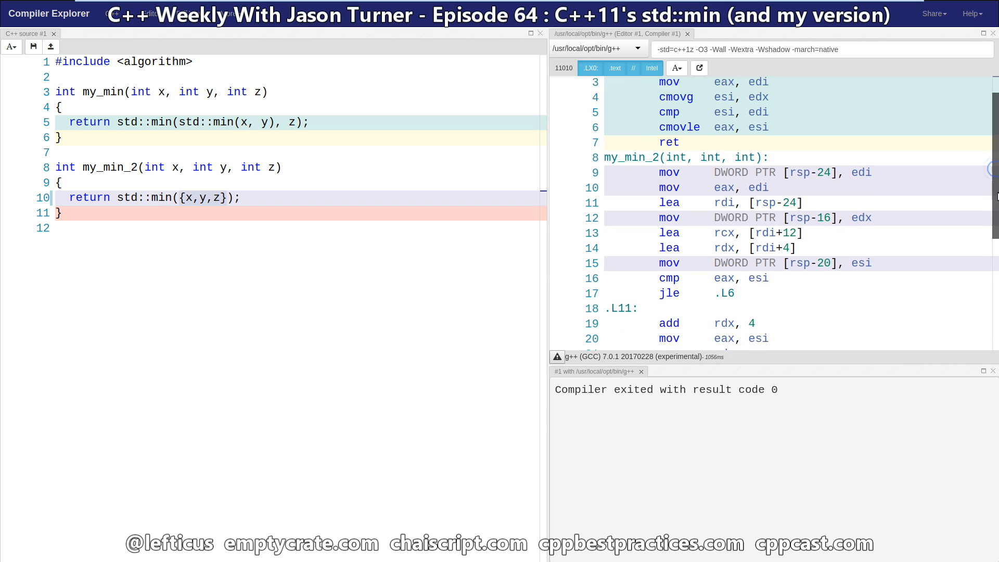
scroll("down", 3)
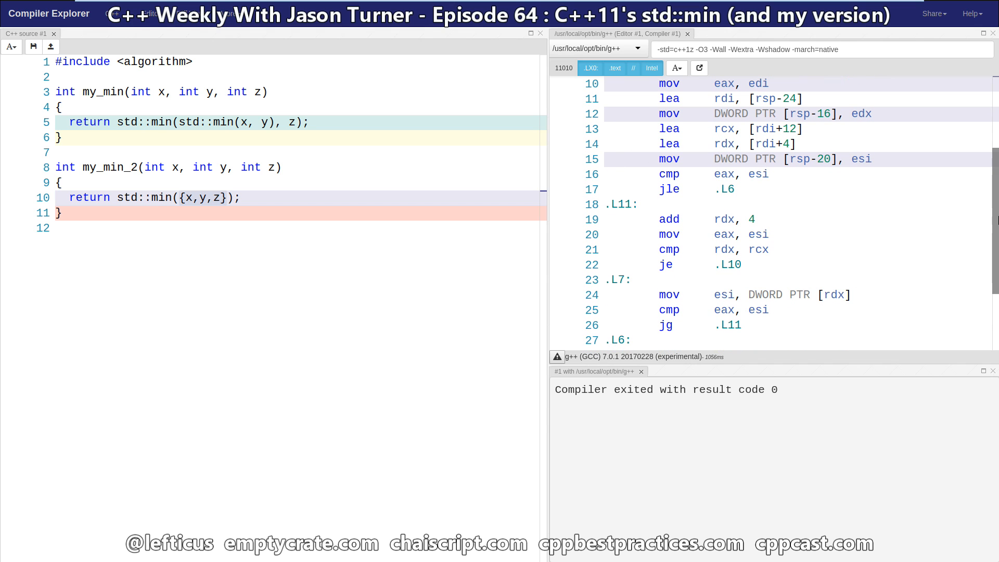
scroll("down", 3)
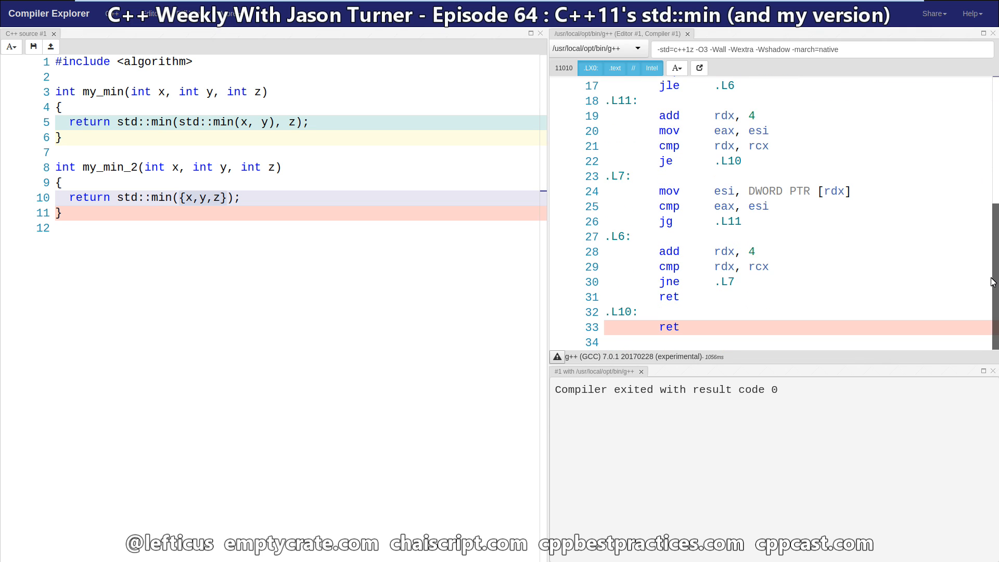
mouse_move(726, 274)
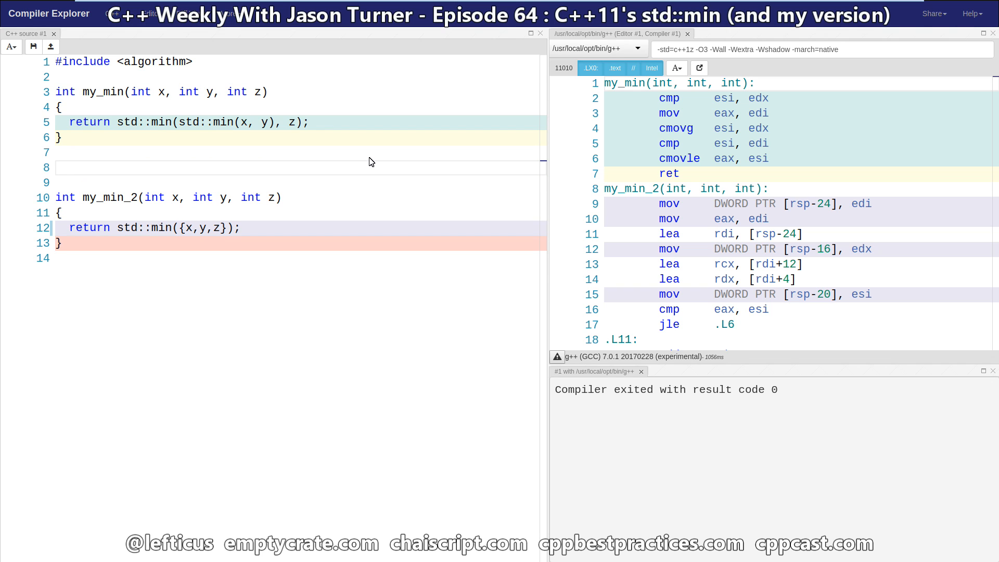
Step: Declare template<typename ... T> decltype(auto) variadic_min(const T & ... t) with an empty body
type("template<ty")
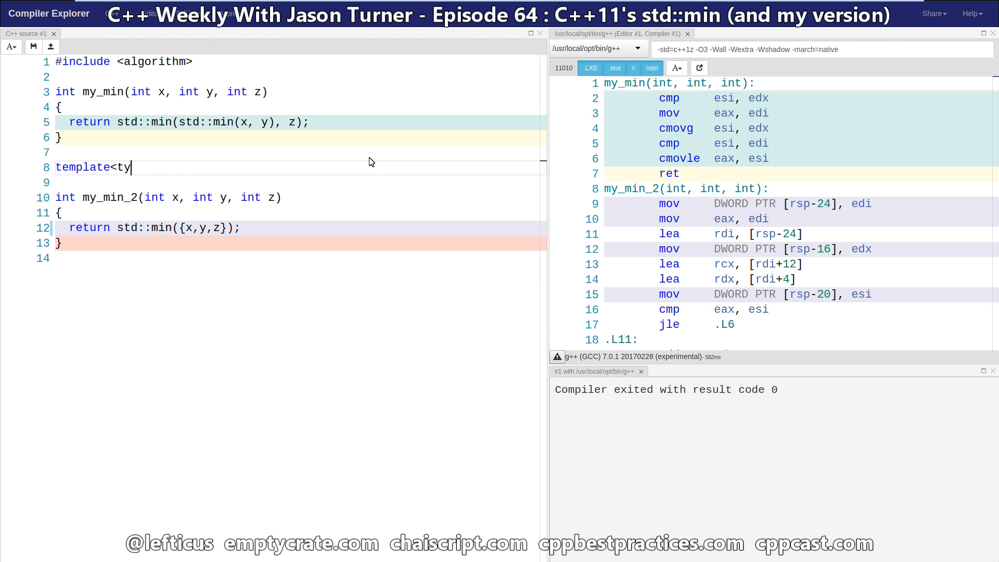
type("pename ... T>")
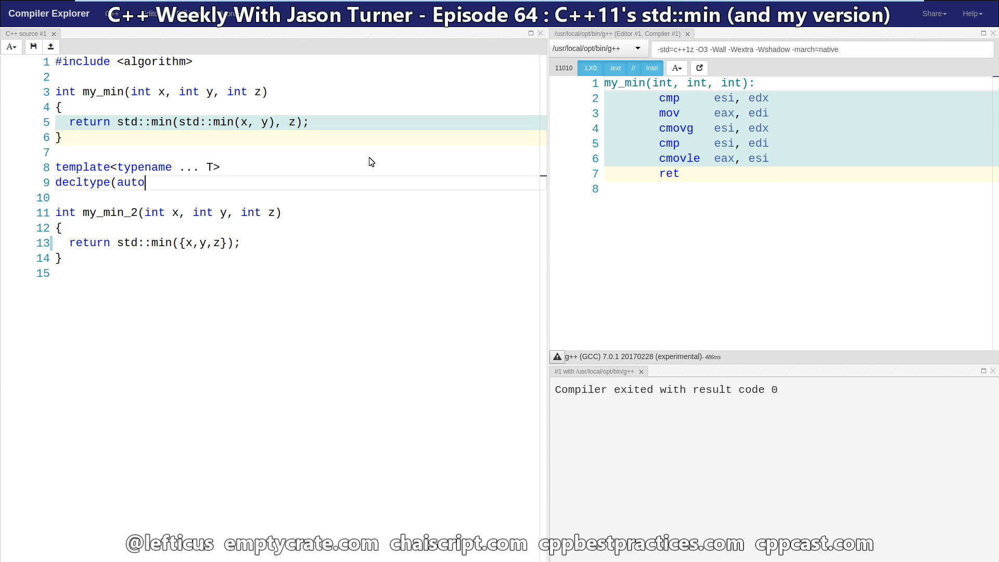
type(")")
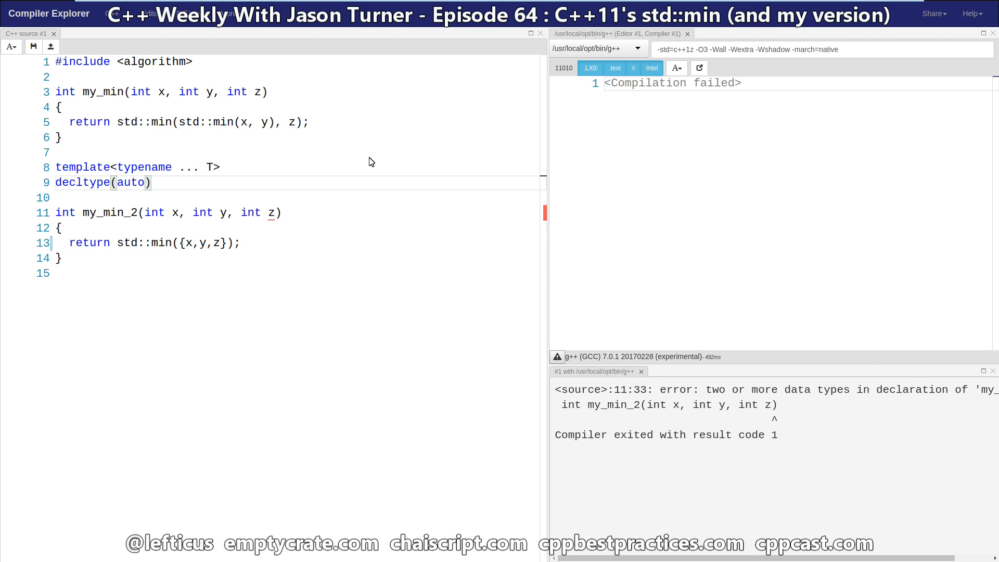
left_click(152, 182)
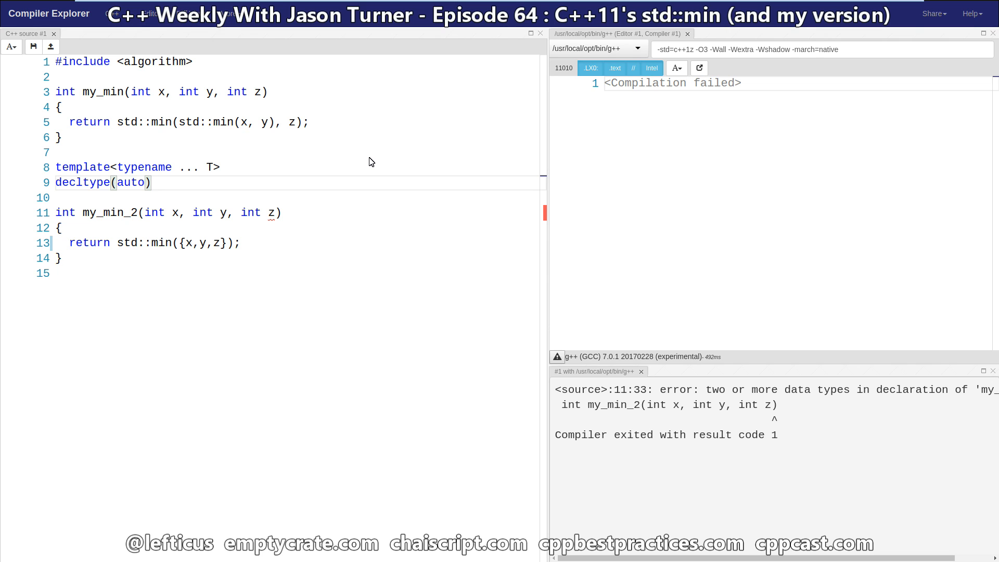
type("variadic_min(")
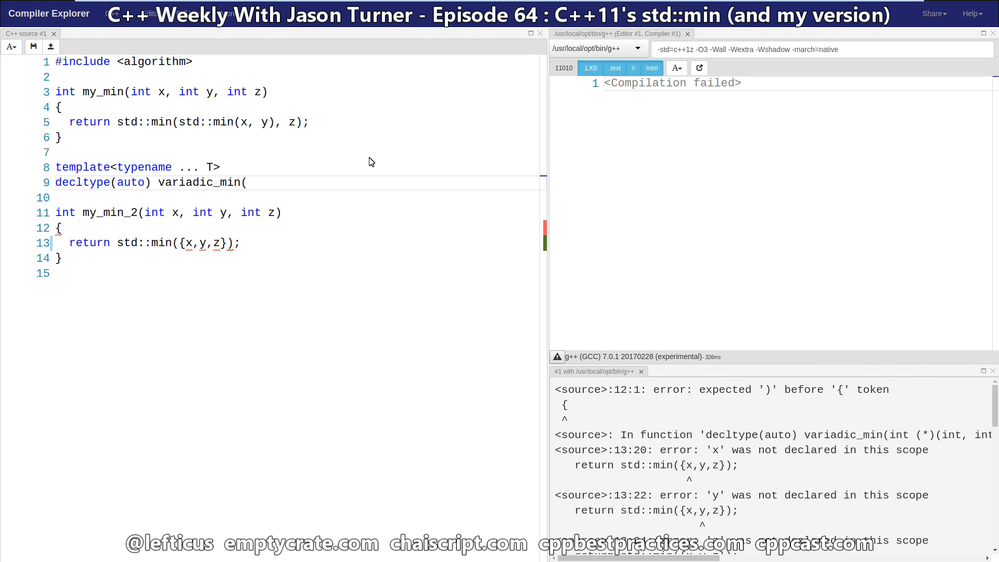
type("T")
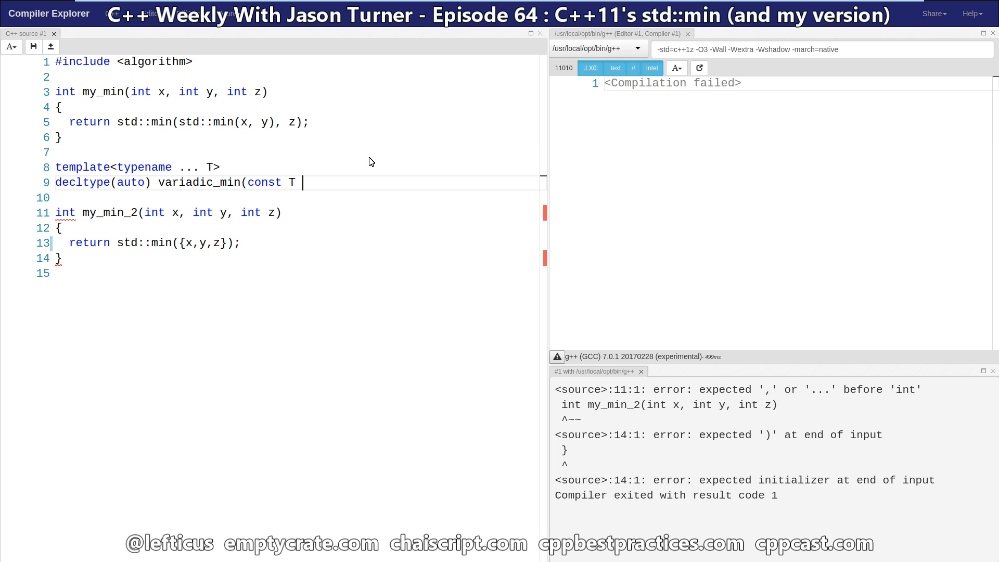
type("&")
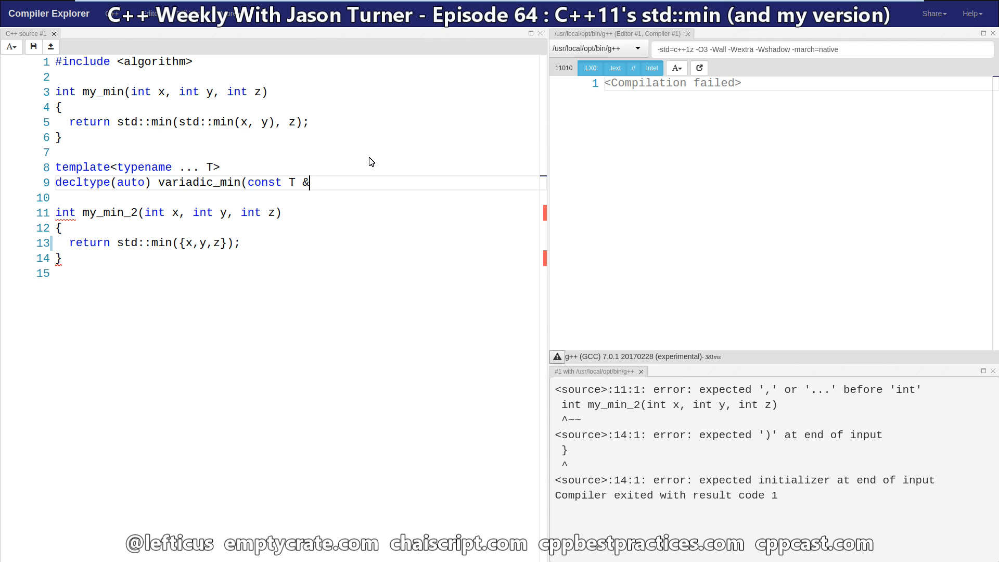
key("Backspace")
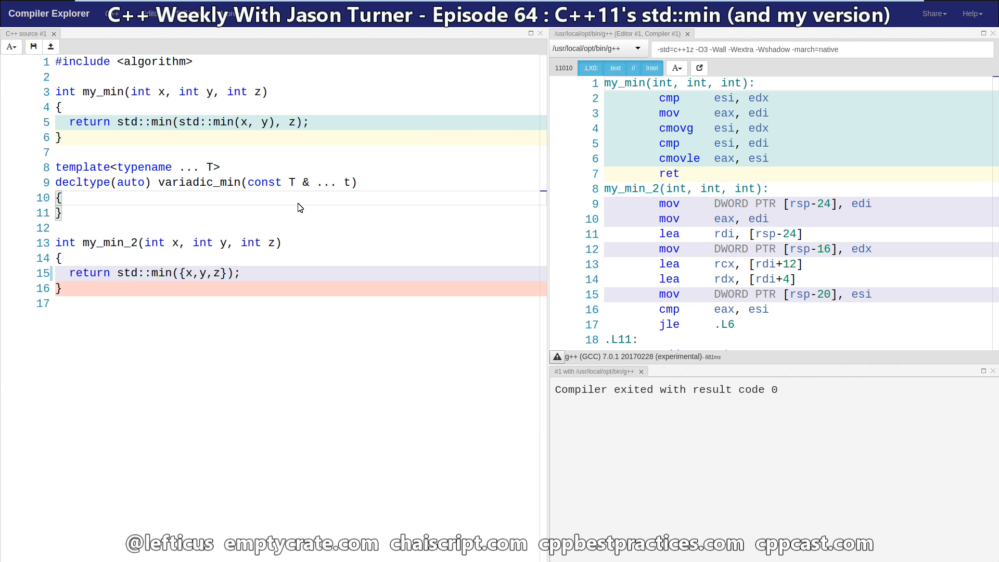
Step: Add a First template parameter and argument f, and store a retval pointer to it in the body
left_click(63, 198)
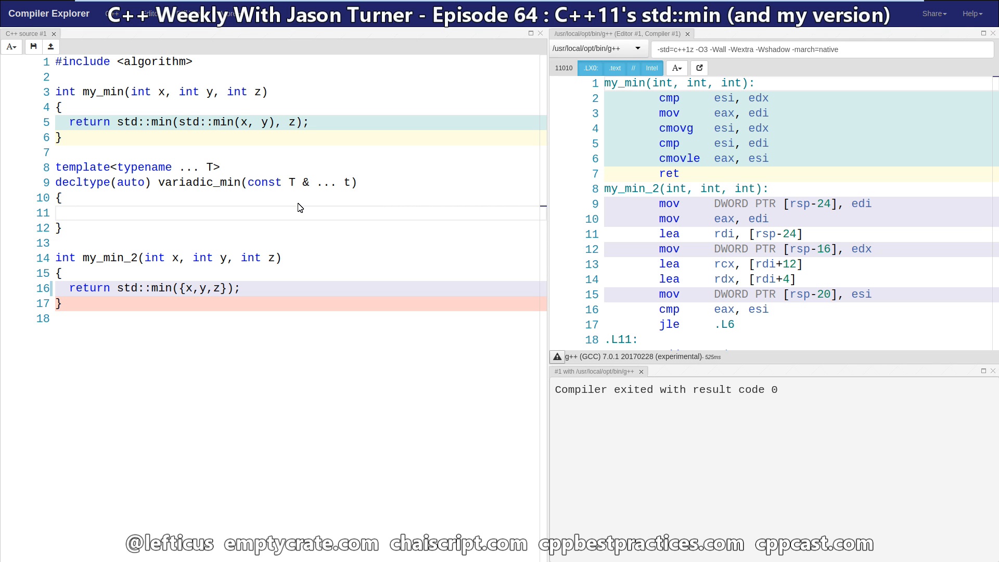
type("T *")
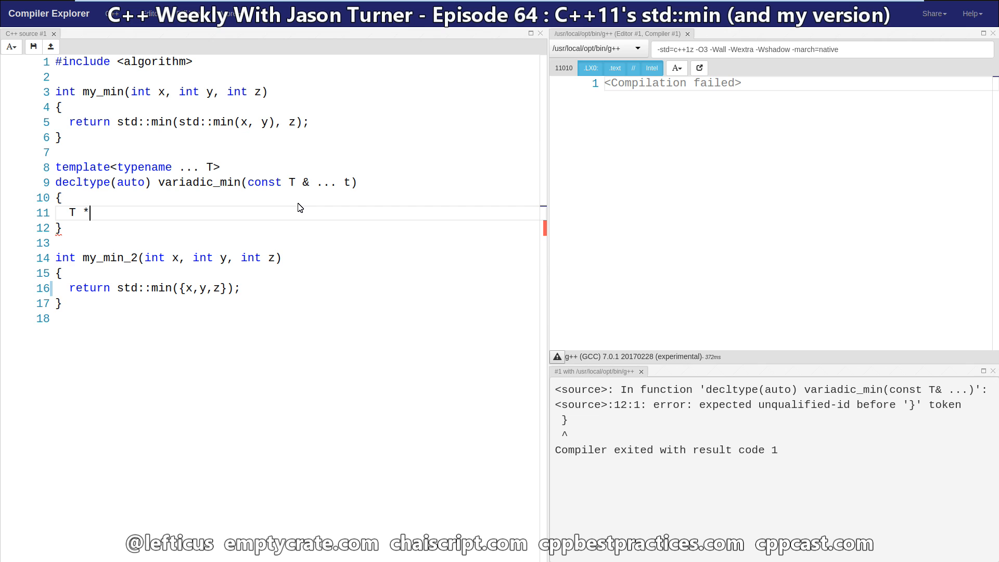
type("retval")
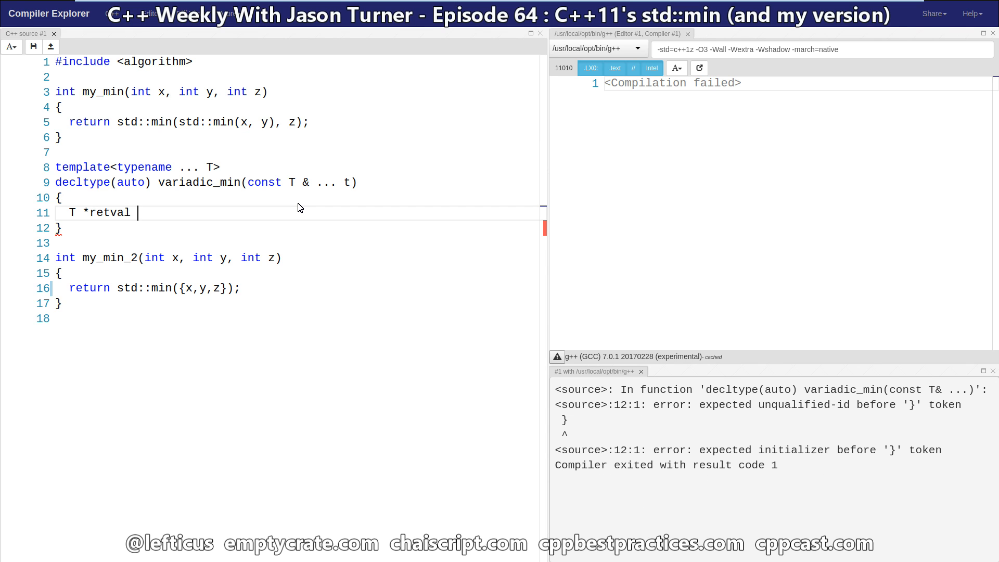
type("= t;")
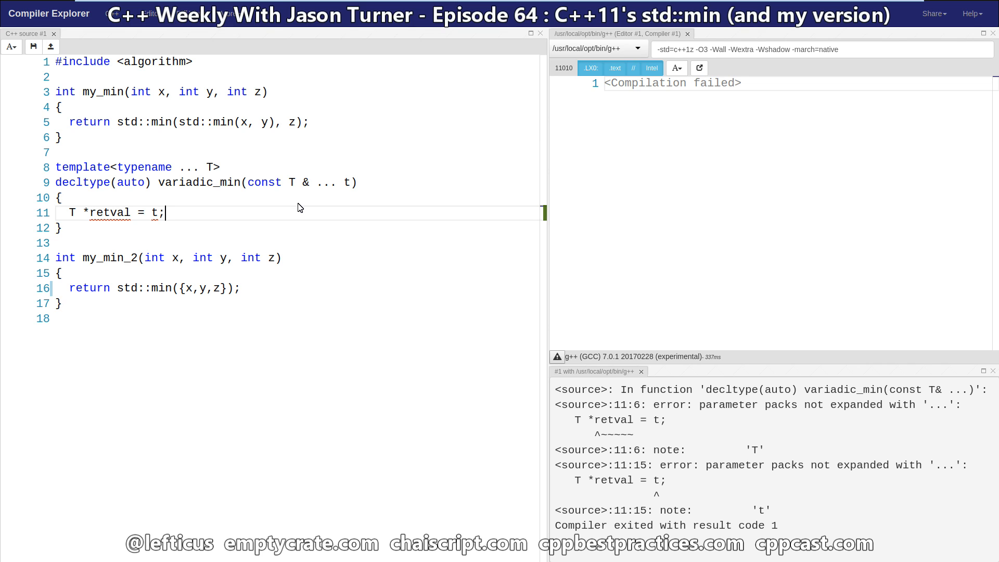
left_click(172, 182)
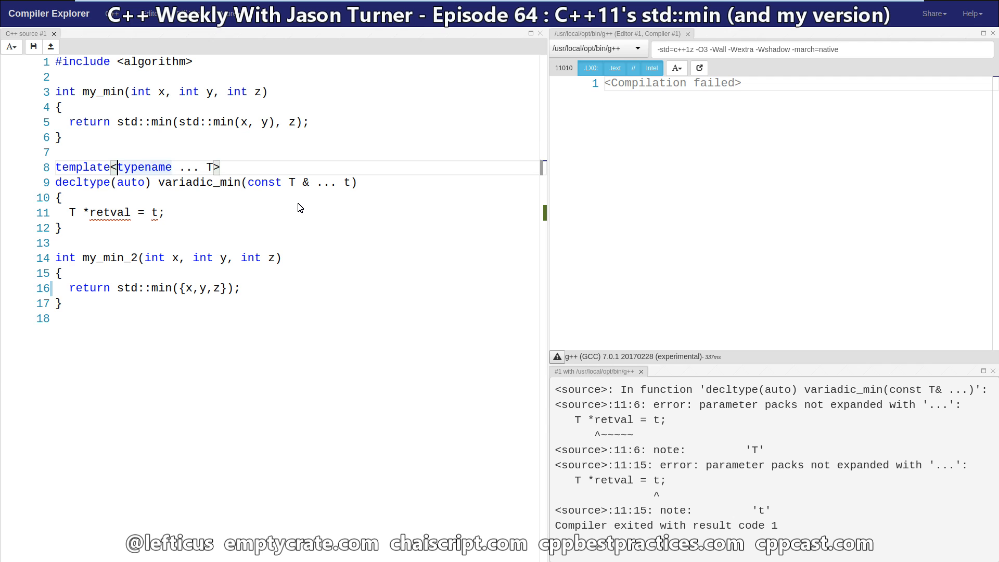
type("First, typename")
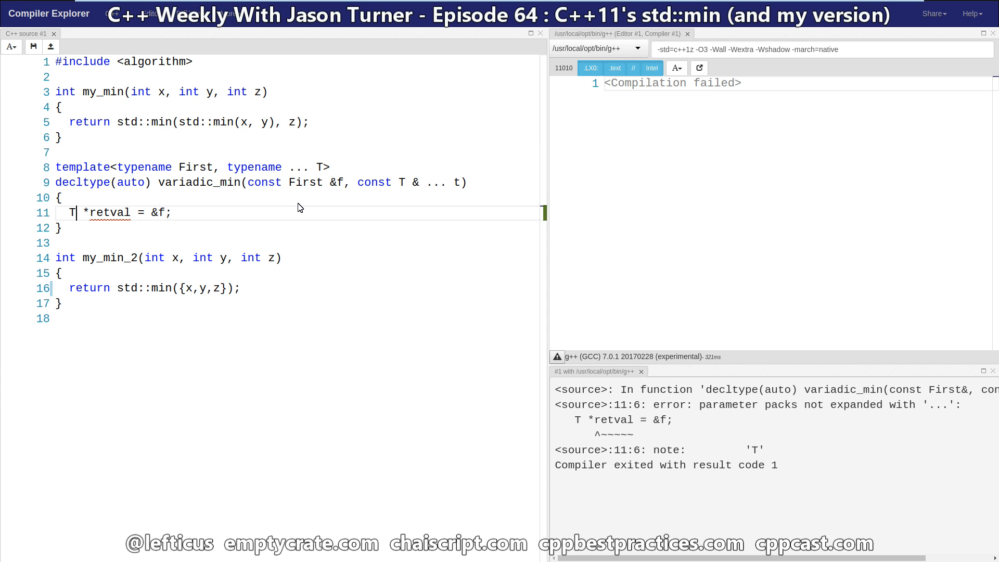
type("First")
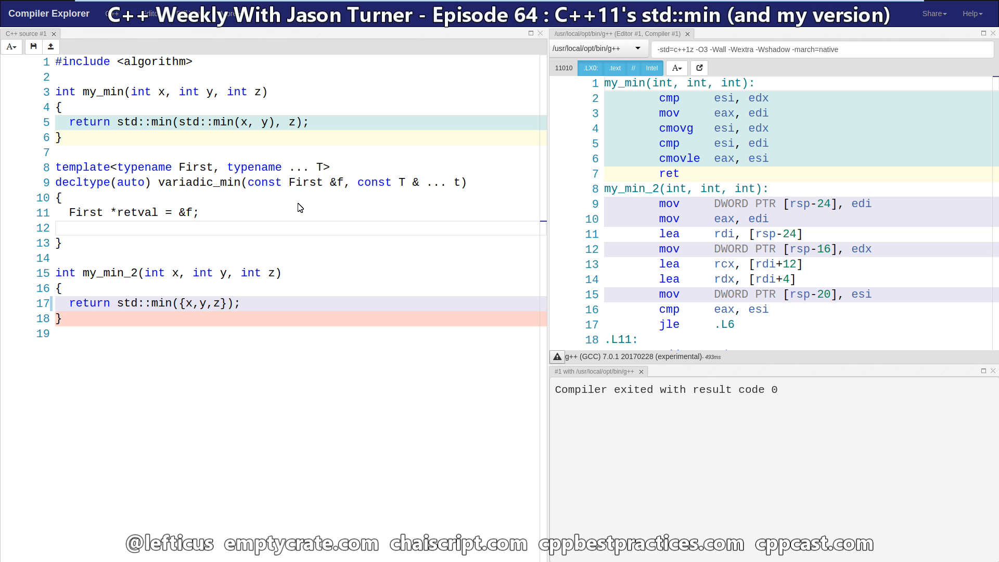
left_click(69, 228)
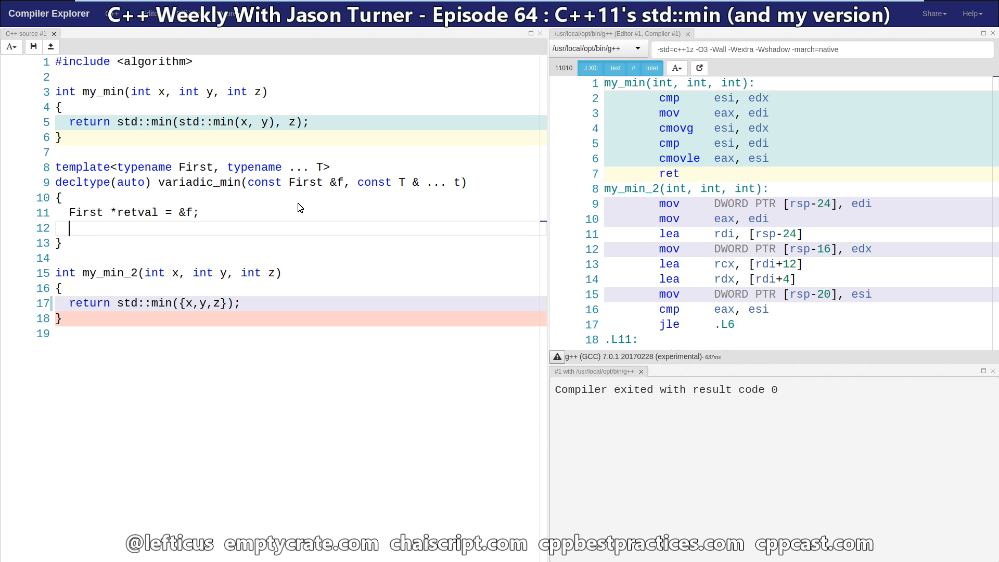
Step: Write the fold expression ( (retval = &std::min(*retval, t)), ... ); in variadic_min
type("(")
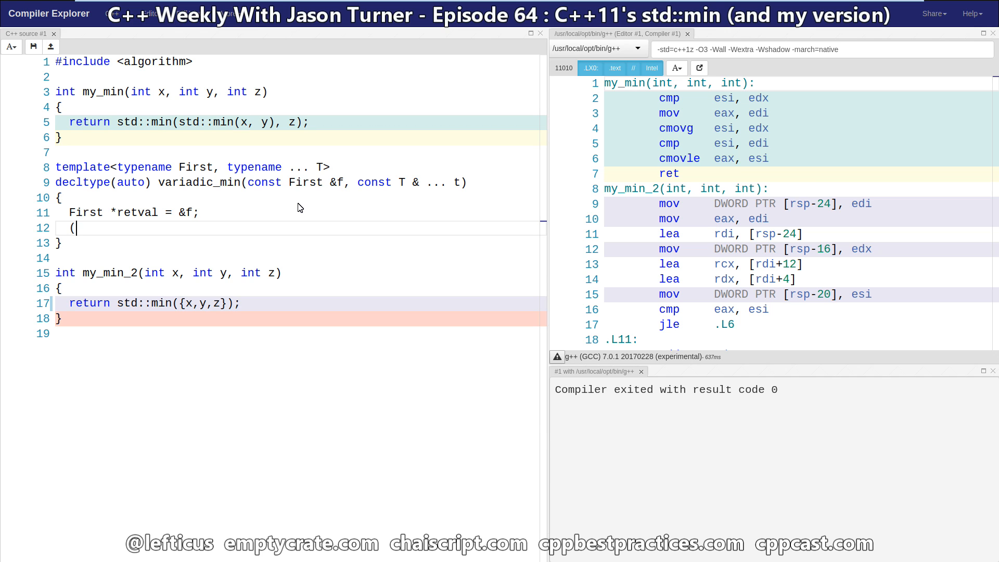
type("(")
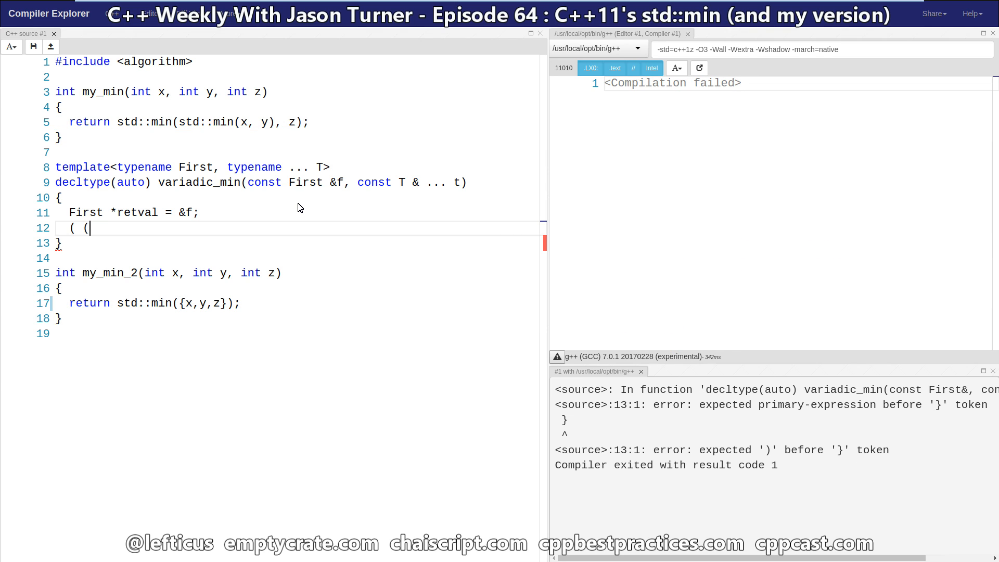
type("retval =")
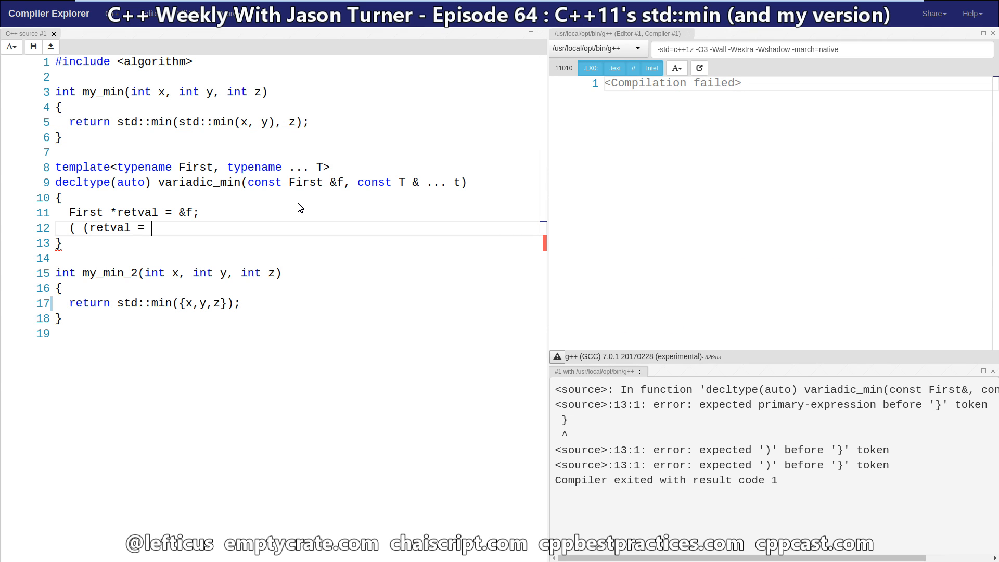
type("&")
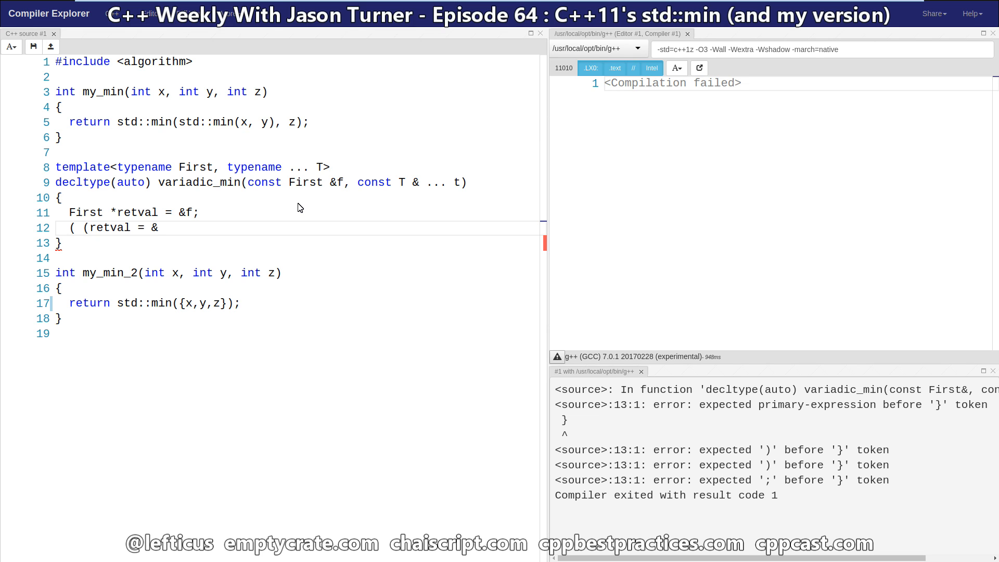
type("std::min(")
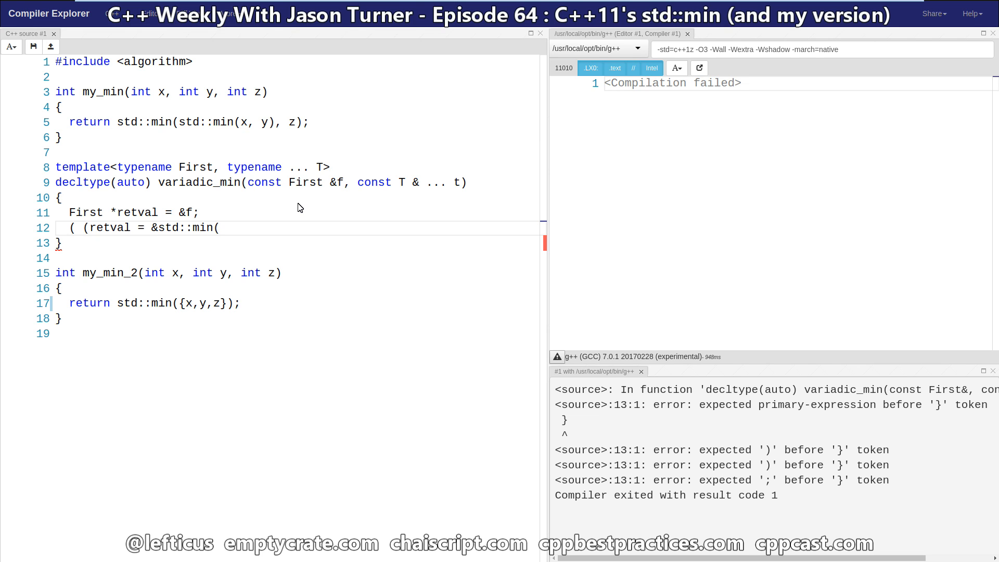
type("*r")
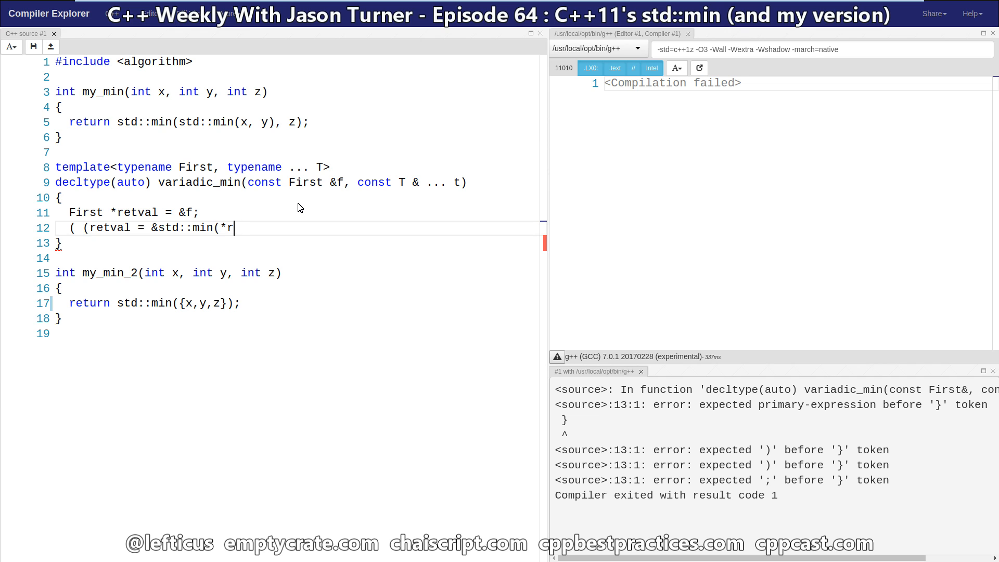
type("etval, t")
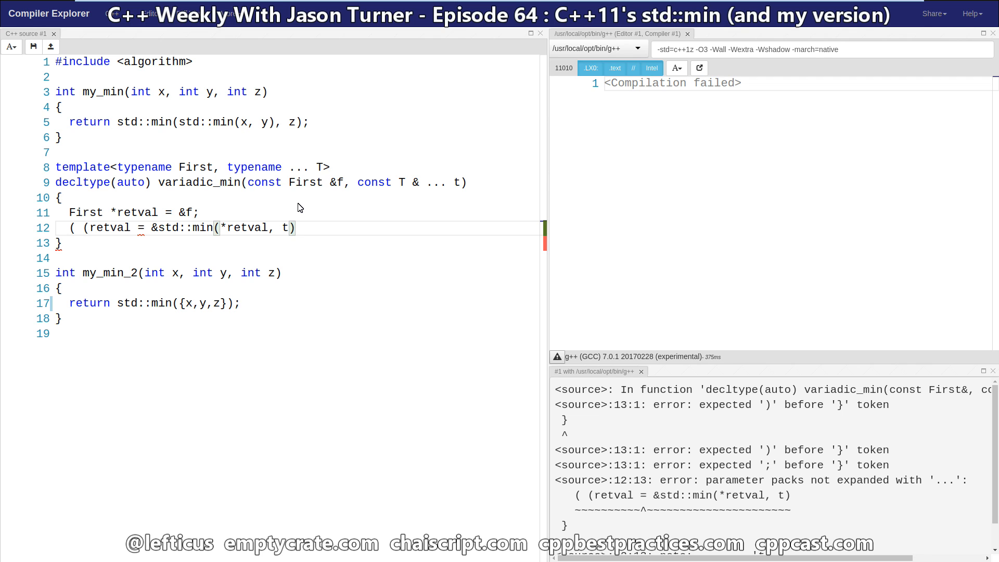
type("),")
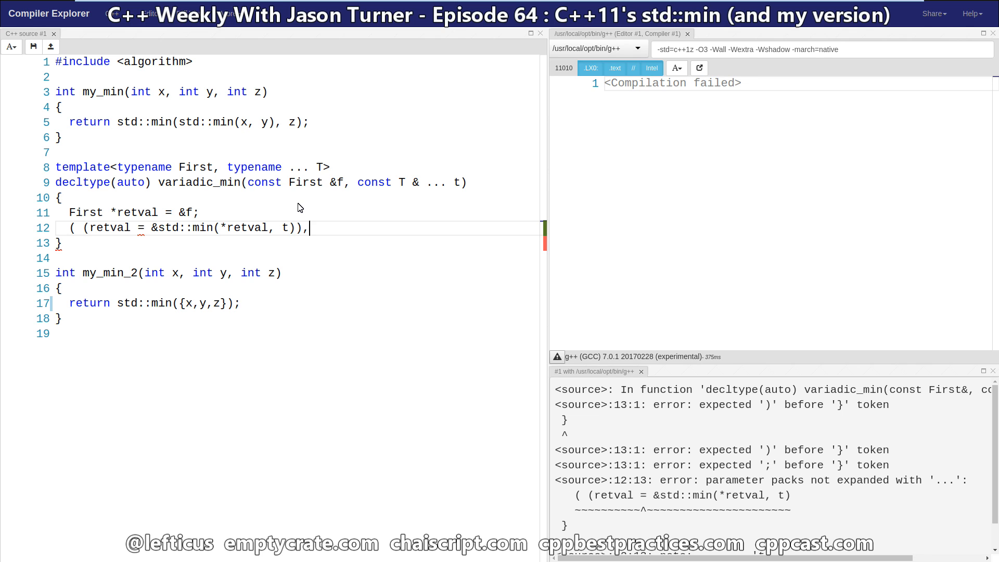
type("... );")
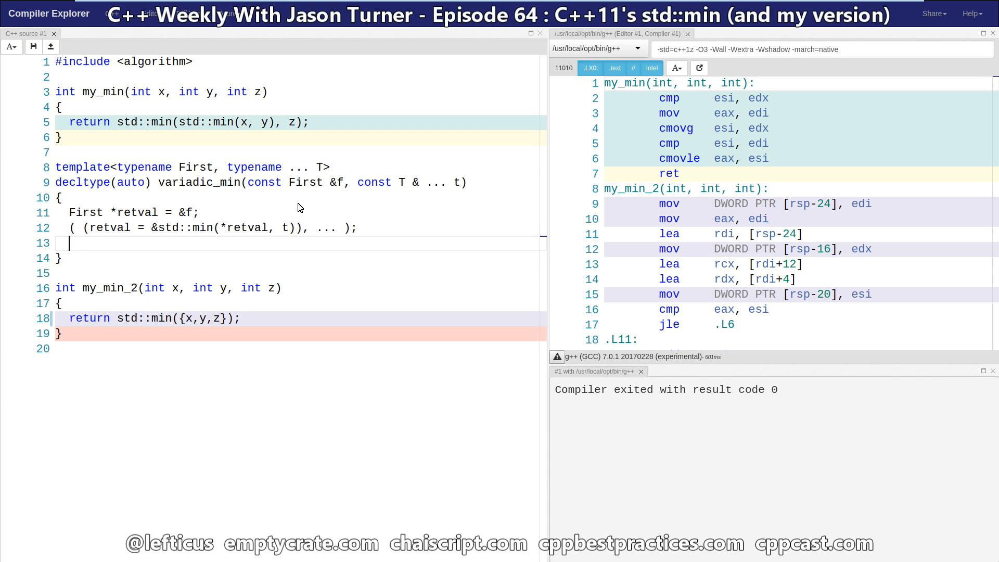
Step: Return *retval at the end of variadic_min so it compiles
type("return *f")
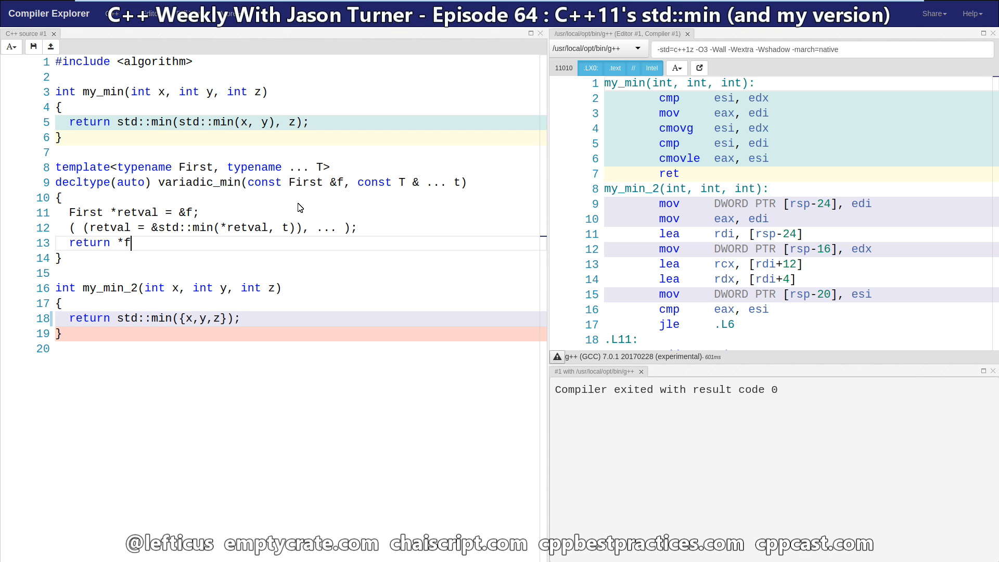
type("etval;")
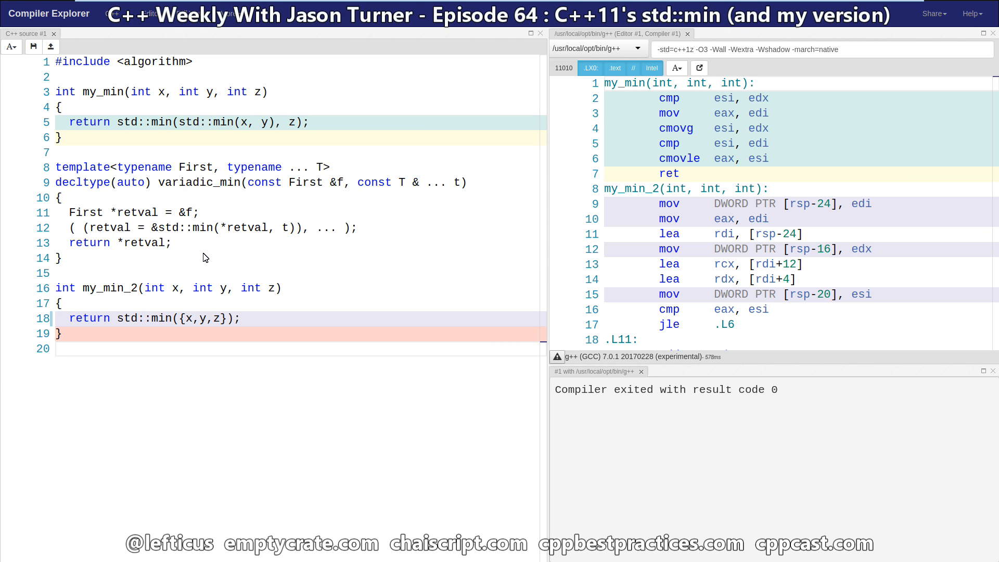
Step: Add my_min_3(int x, int y, int z) returning variadic_min(x,y,z) and make retval a const First pointer
type("int my")
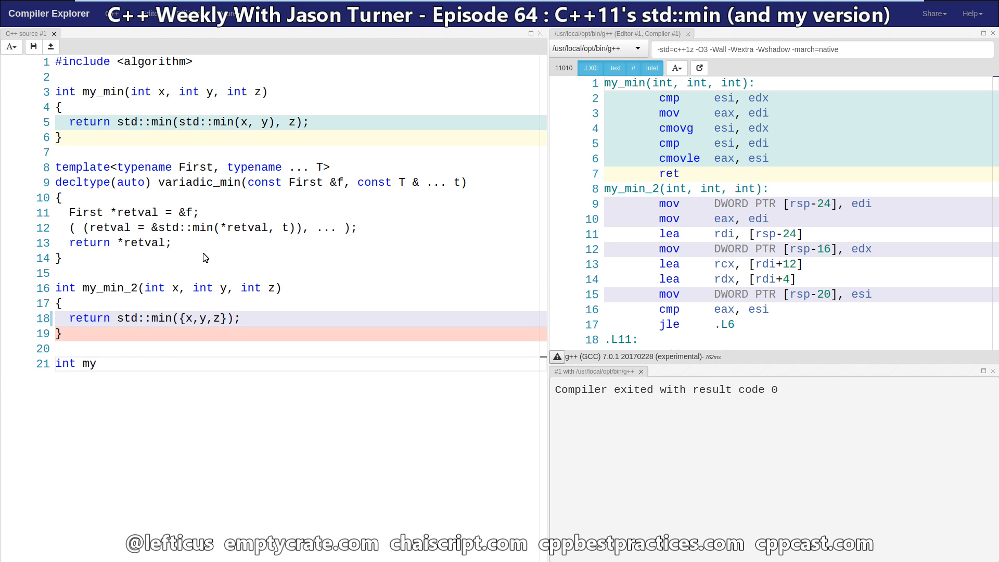
type("_min_3(int x, int y, int z")
type("return variadic_min(x,y,z);")
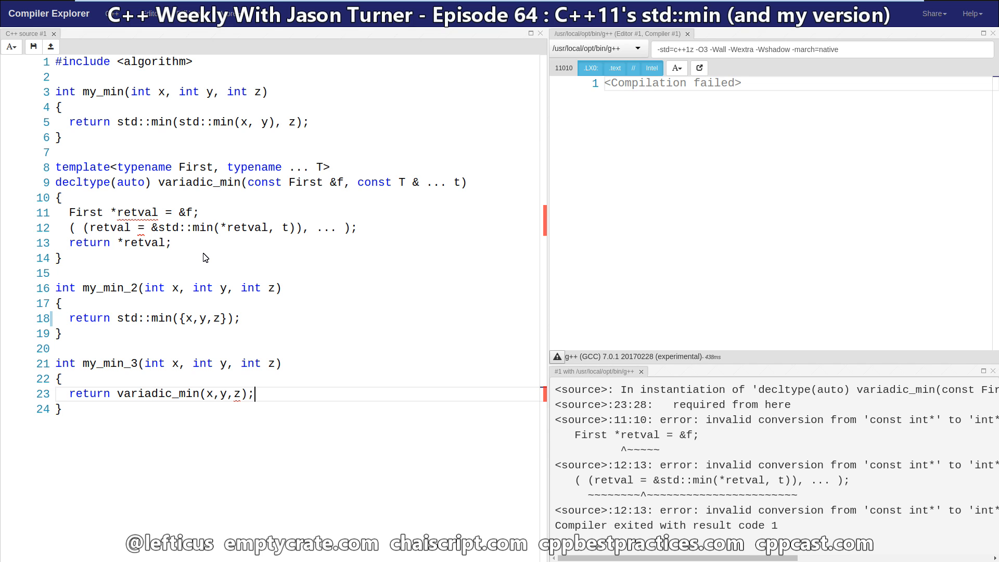
mouse_move(129, 216)
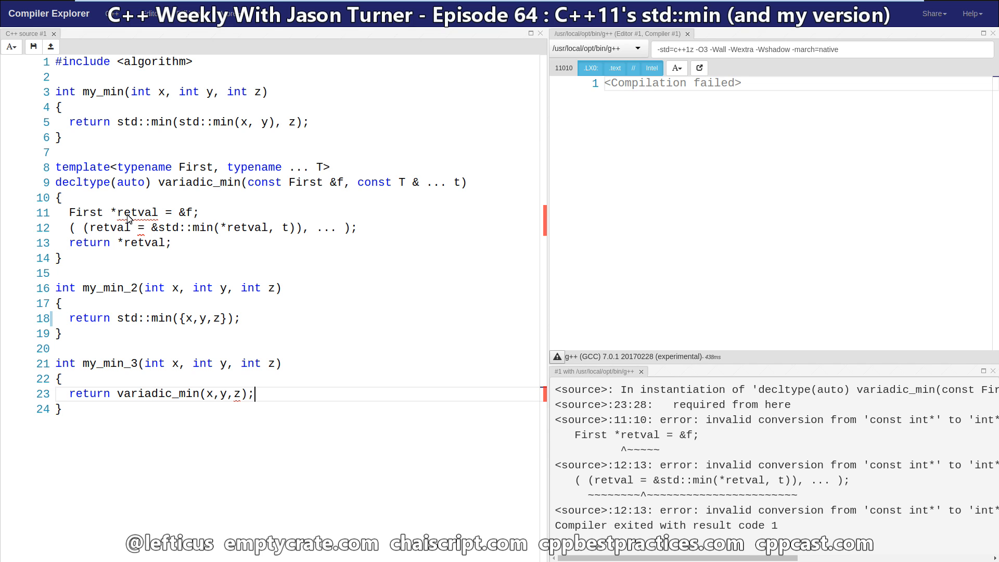
mouse_move(139, 219)
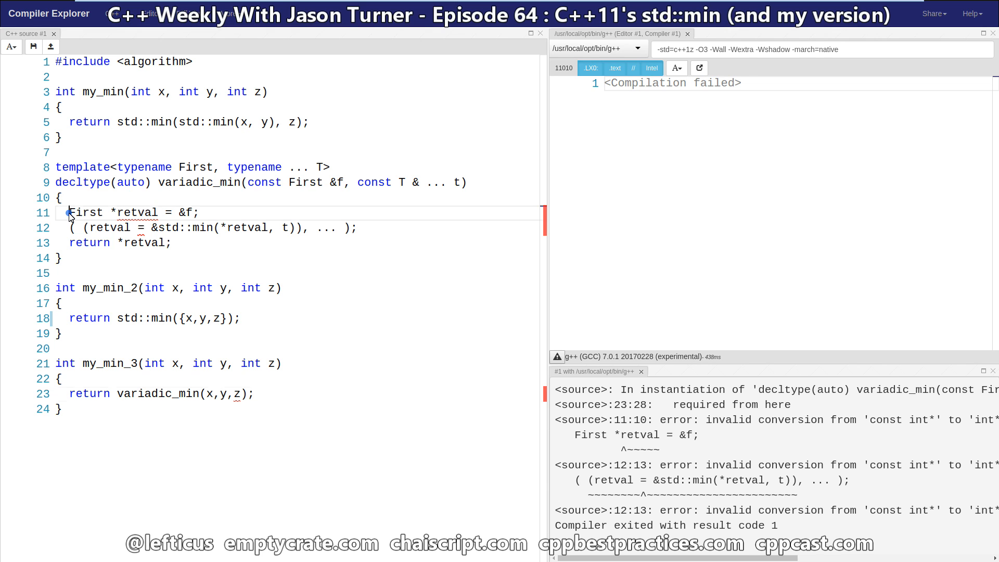
type("const")
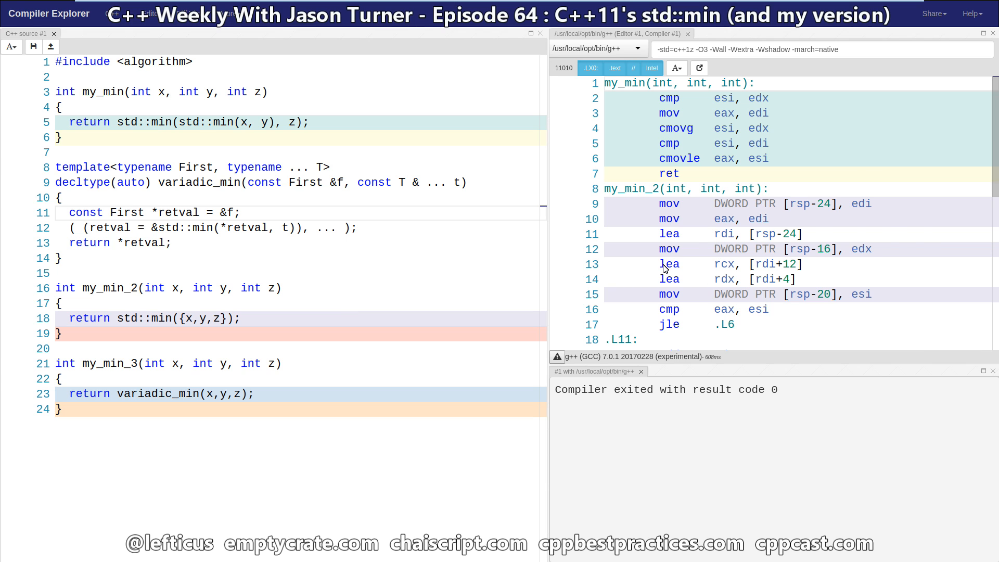
scroll("down", 3)
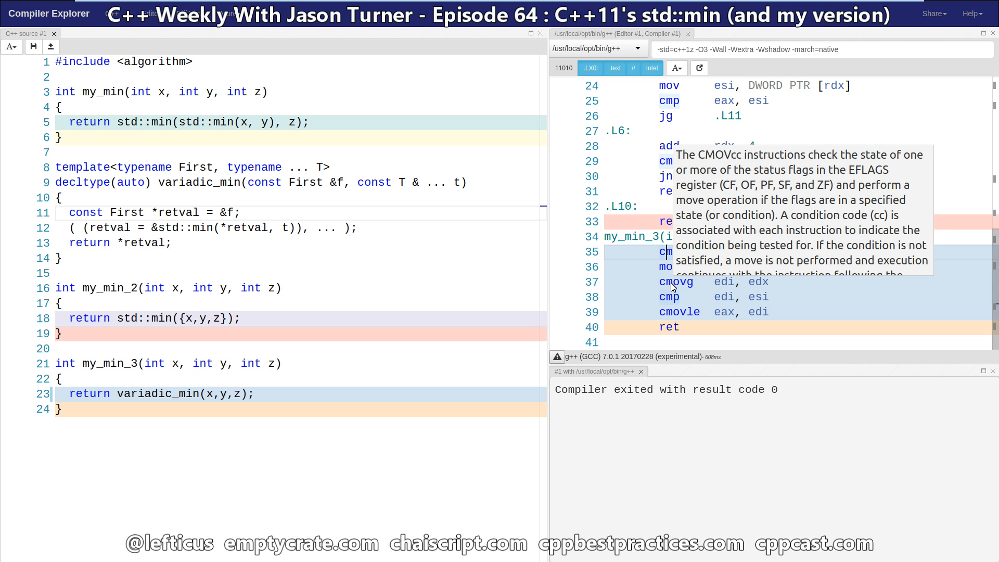
mouse_move(854, 327)
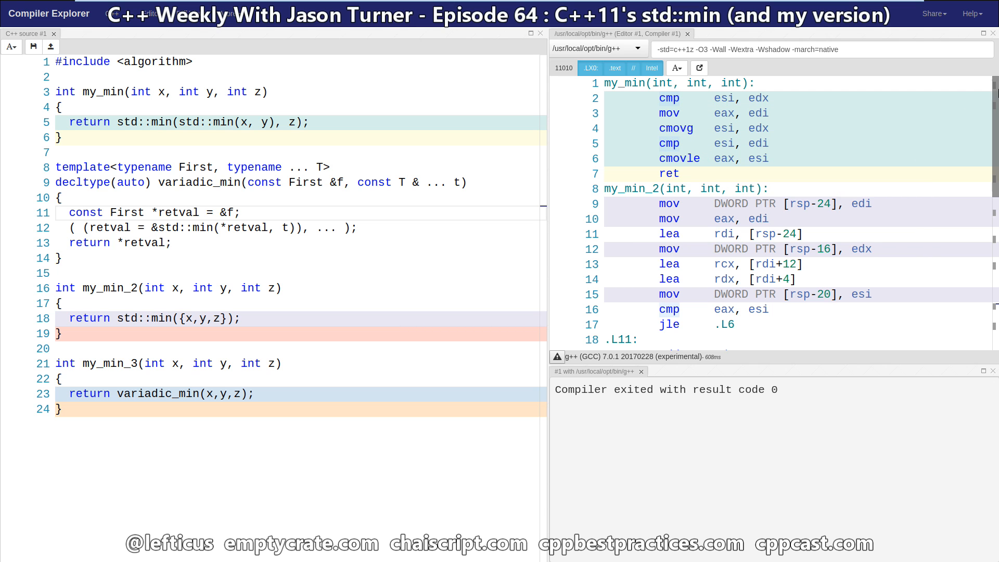
scroll("down", 3)
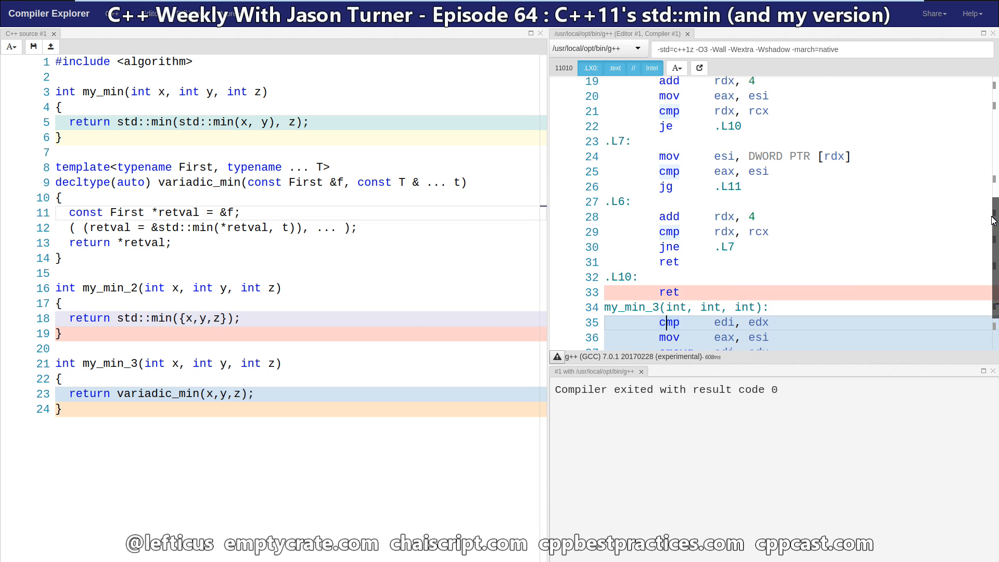
scroll("down", 3)
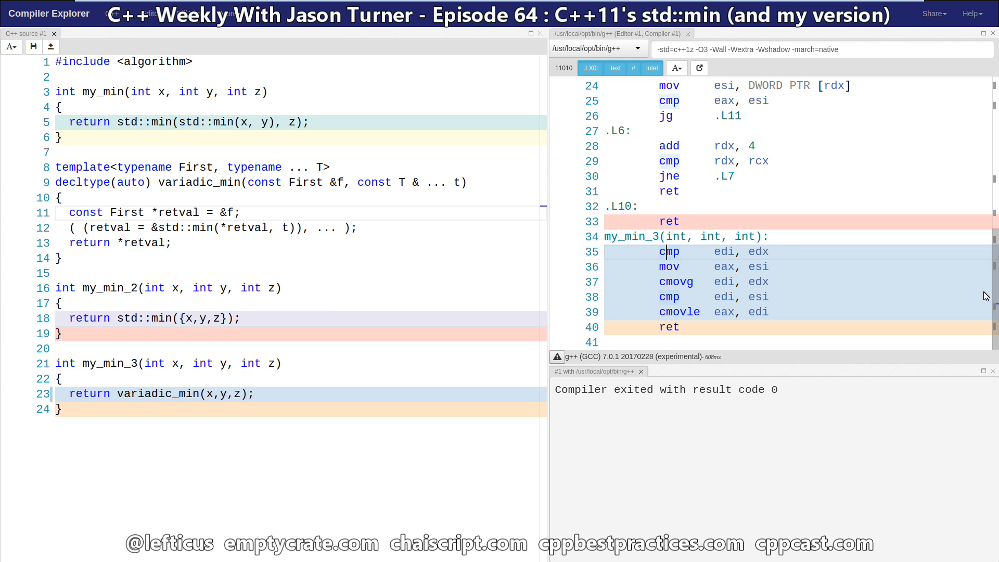
mouse_move(635, 281)
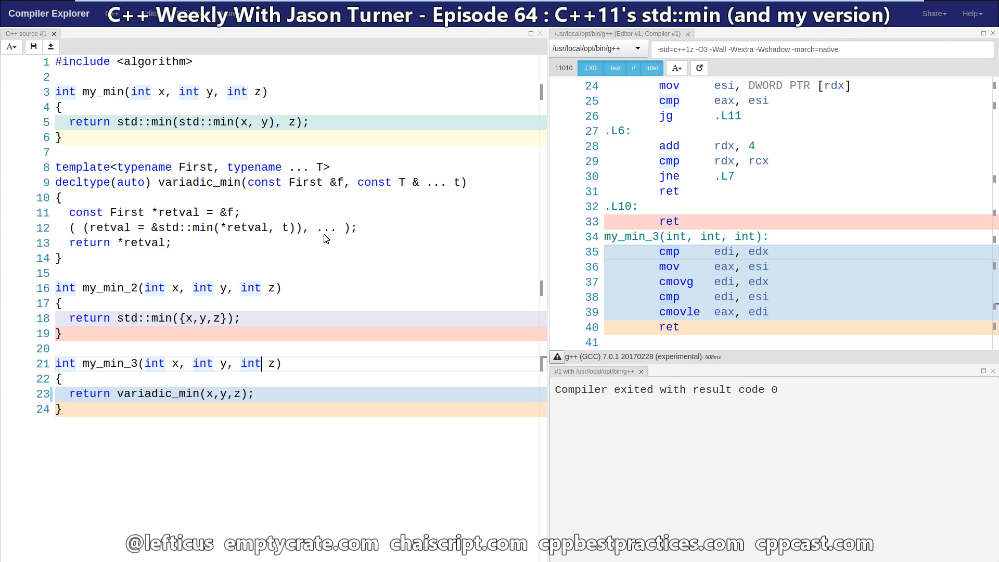
Step: Change my_min_3's z parameter to unsigned int, producing a no matching std::min error
key("Backspace")
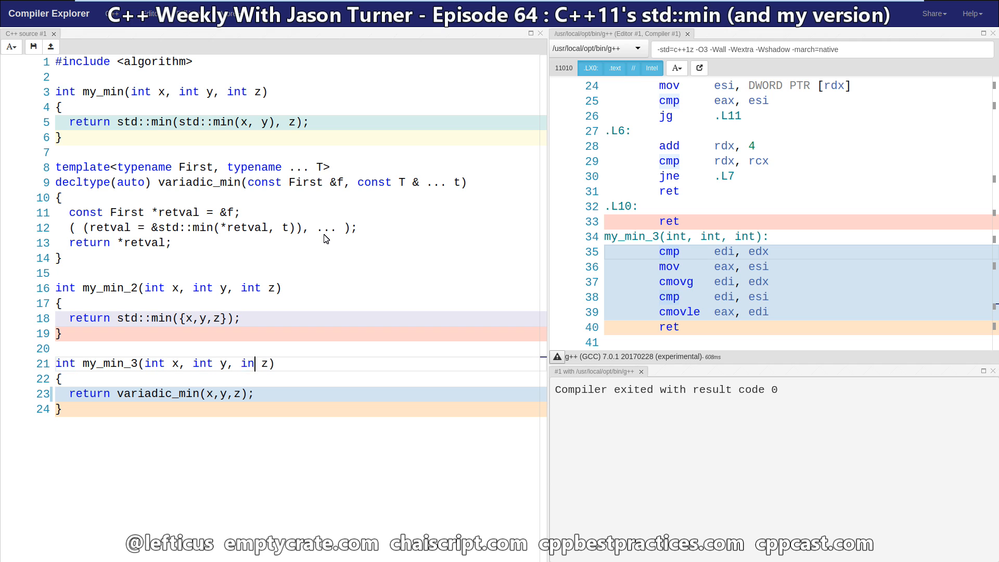
key("BackSpace")
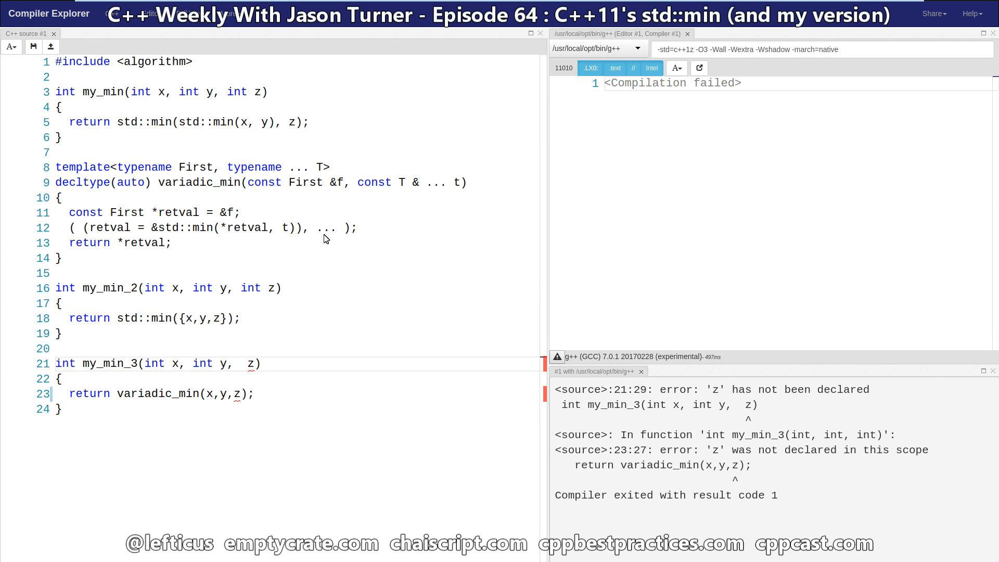
type("unsigned int")
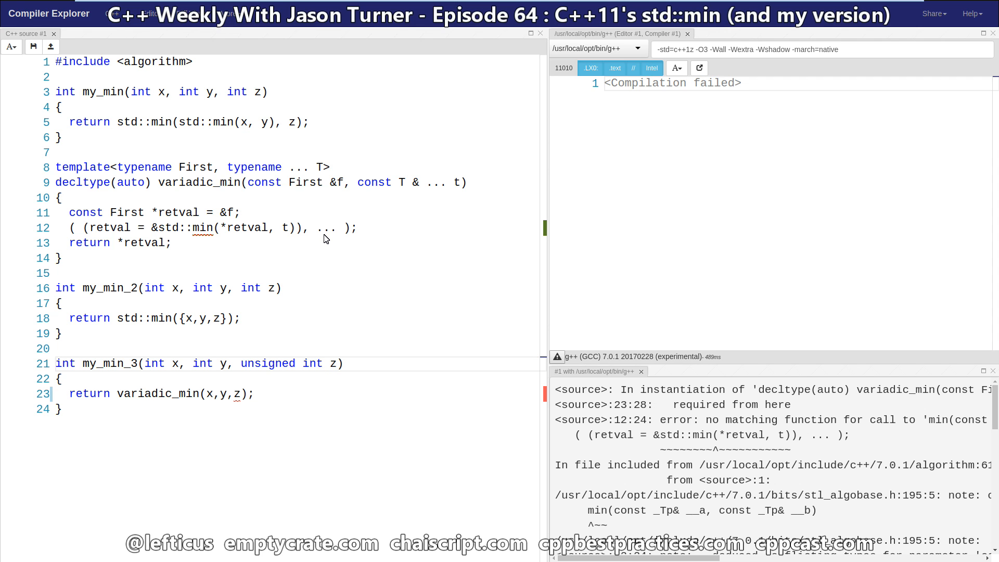
mouse_move(187, 165)
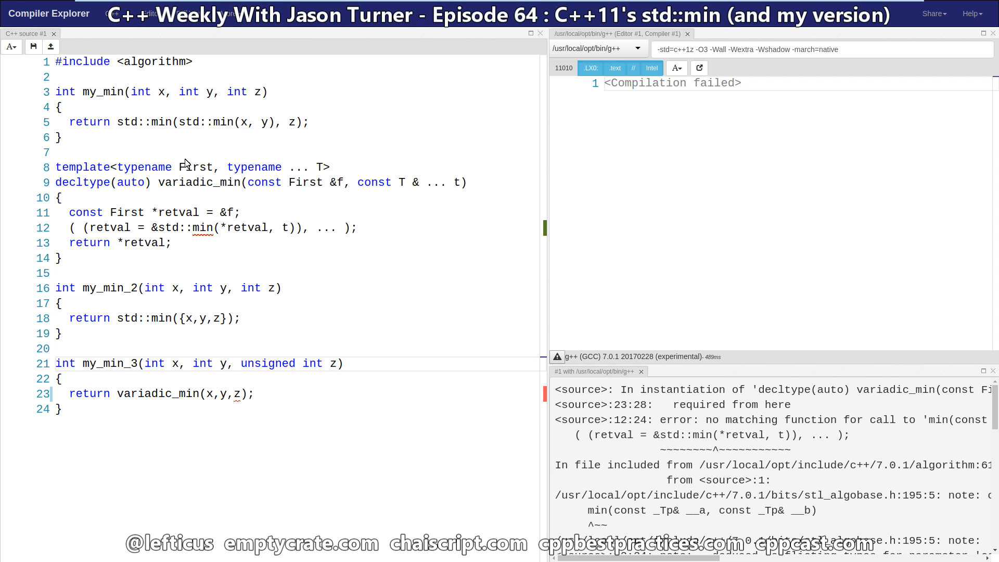
double_click(203, 228)
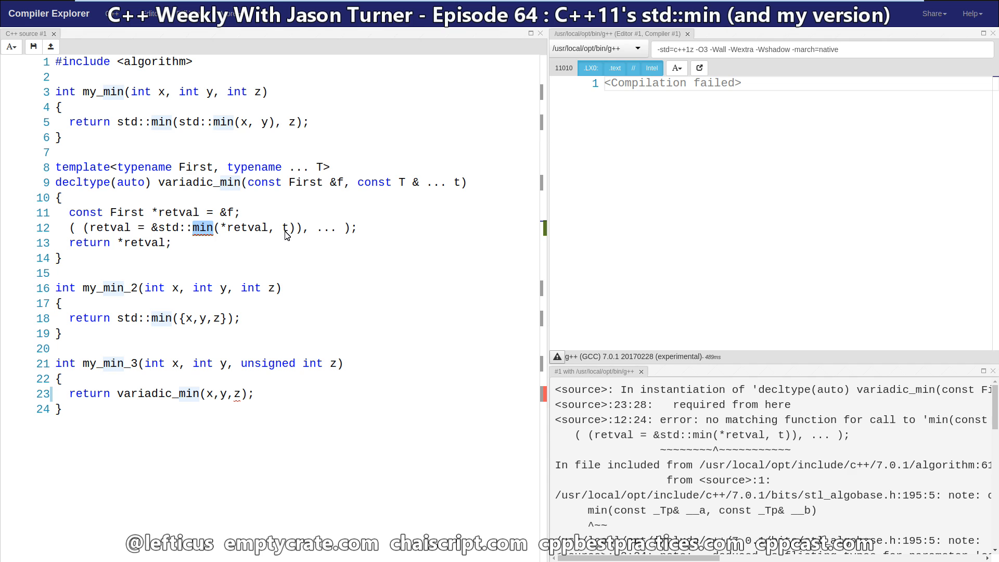